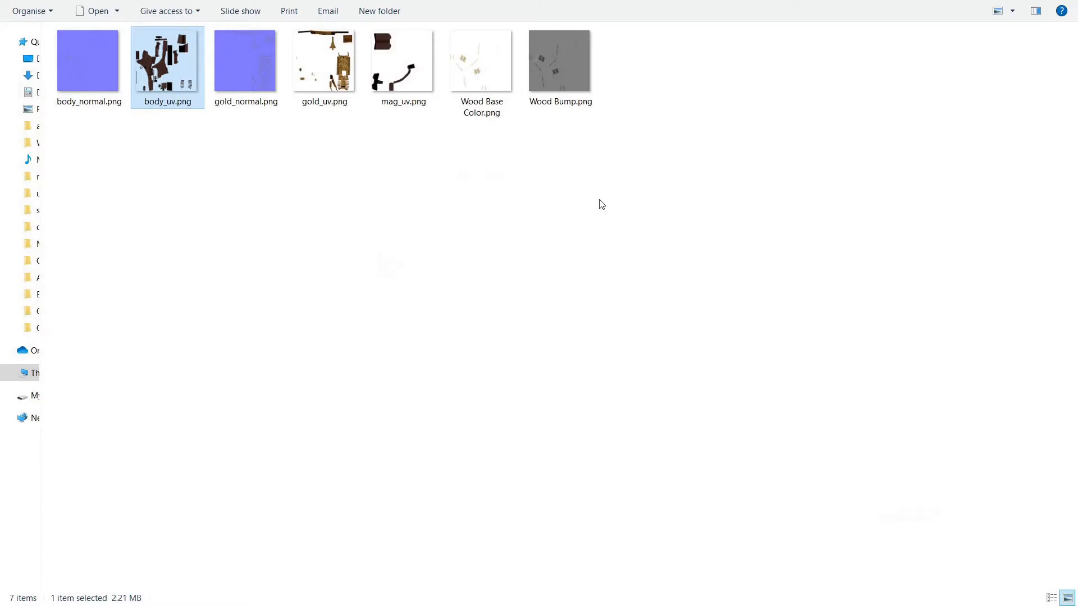
mouse_move(582, 186)
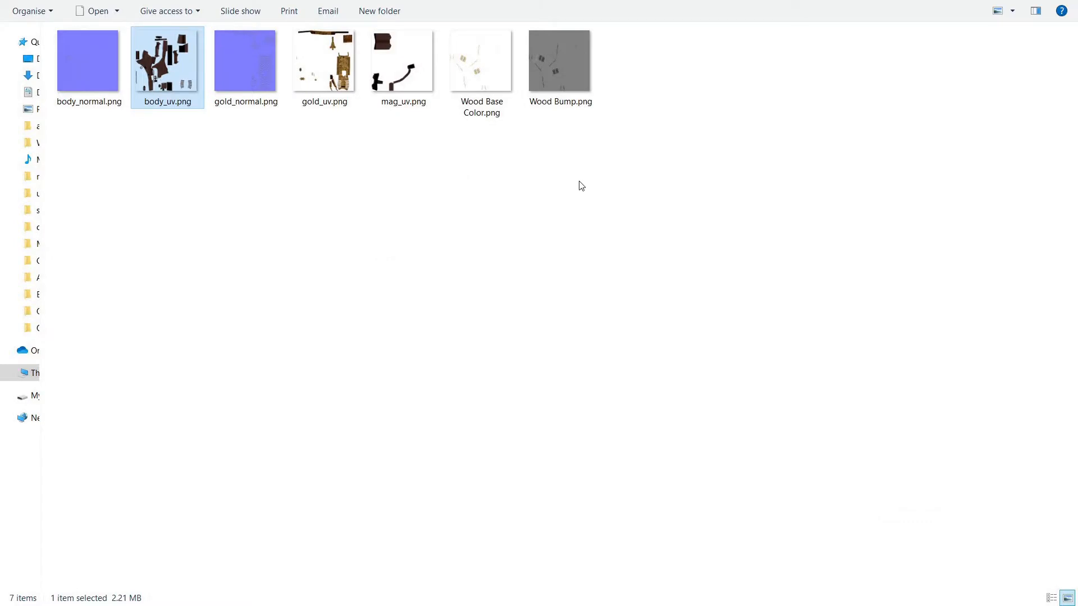
Open body_uv.png from the texture folder in GIMP
right_click(167, 60)
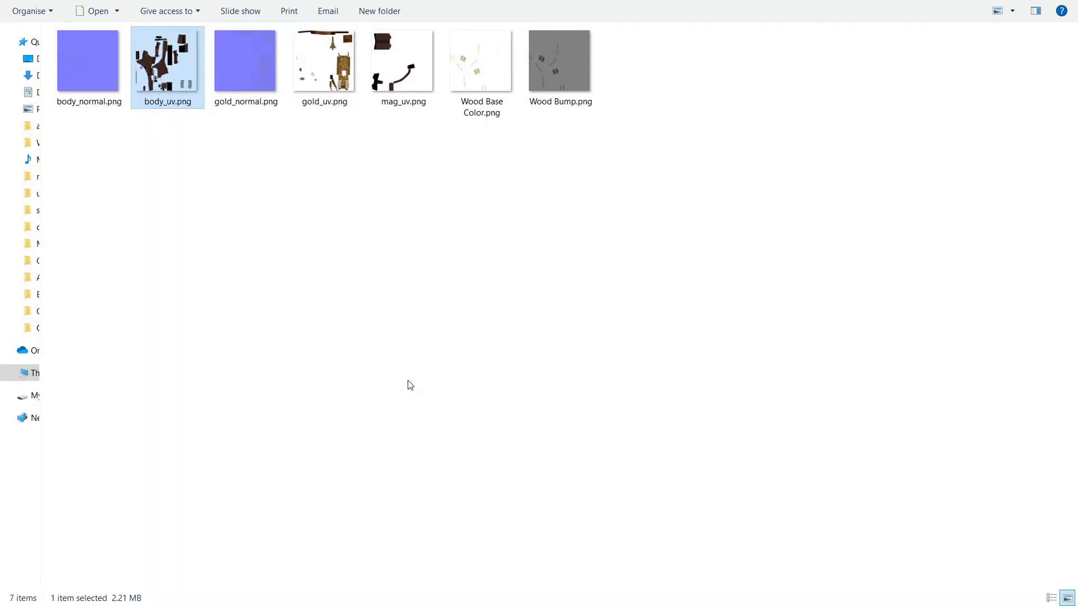
double_click(167, 60)
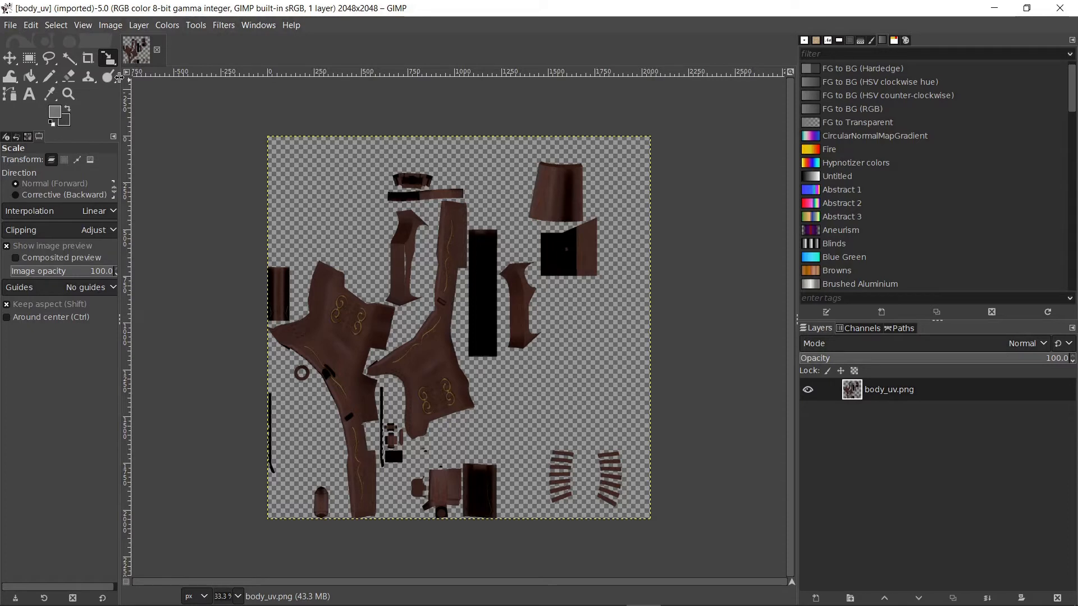
Add gold_uv.png and mag_uv.png as new layers above body_uv.png via Open as Layers
click(11, 24)
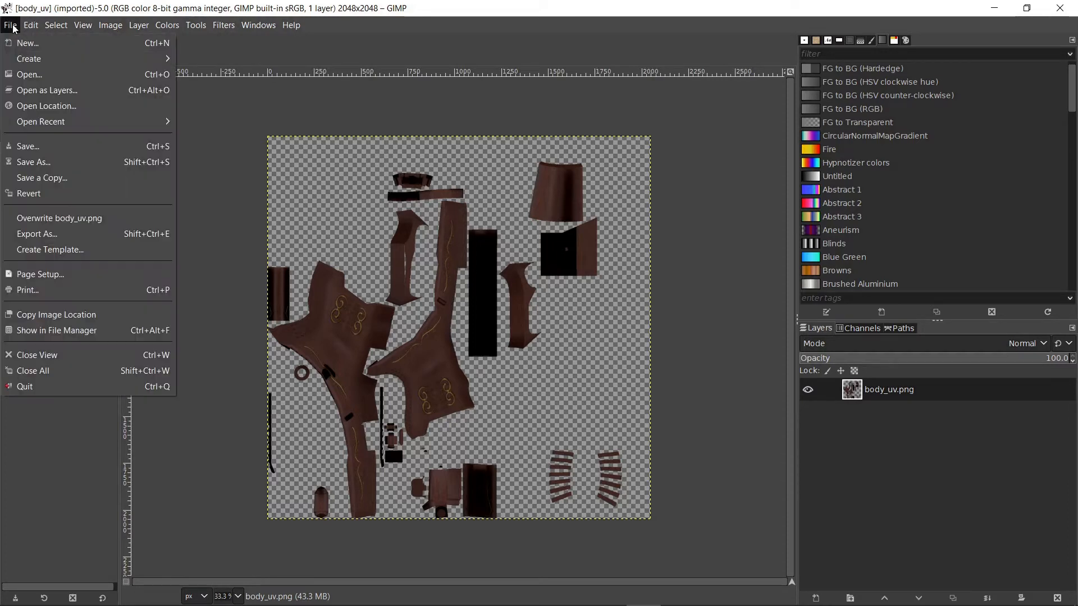
click(47, 90)
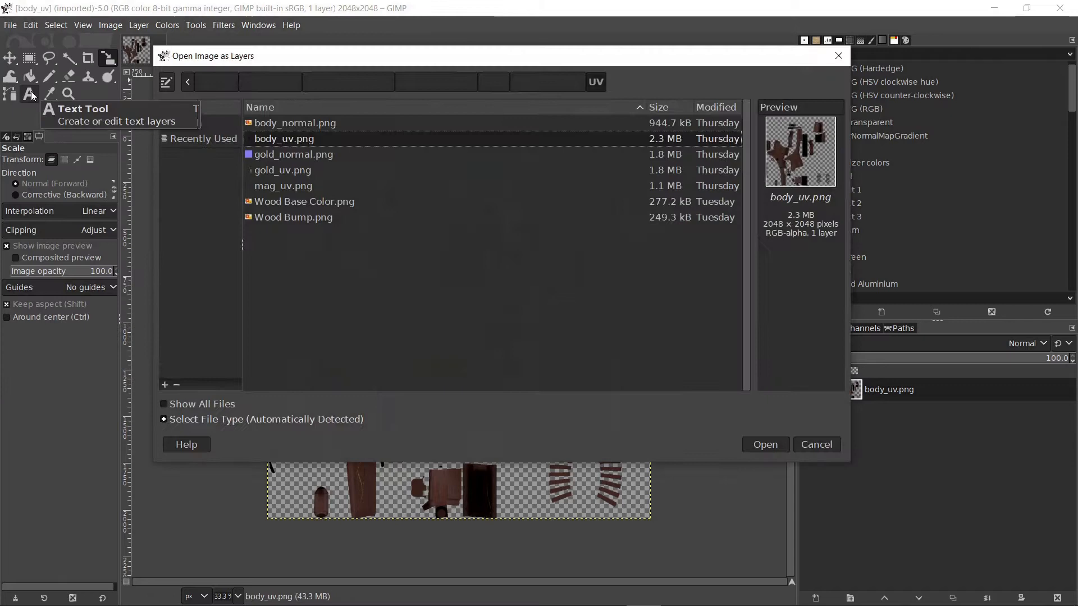
click(282, 169)
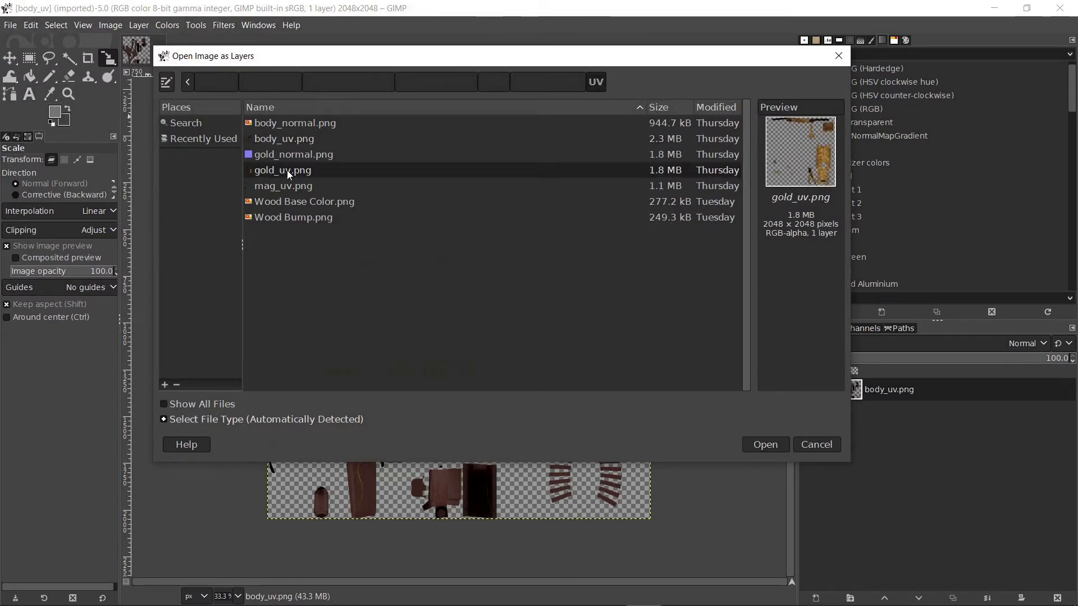
click(282, 186)
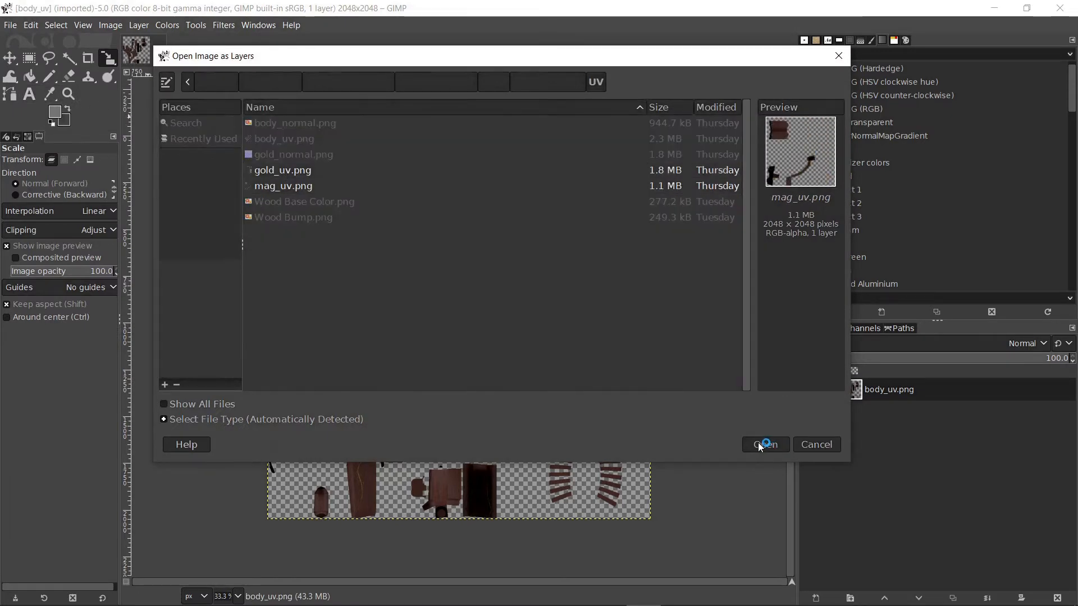
click(765, 444)
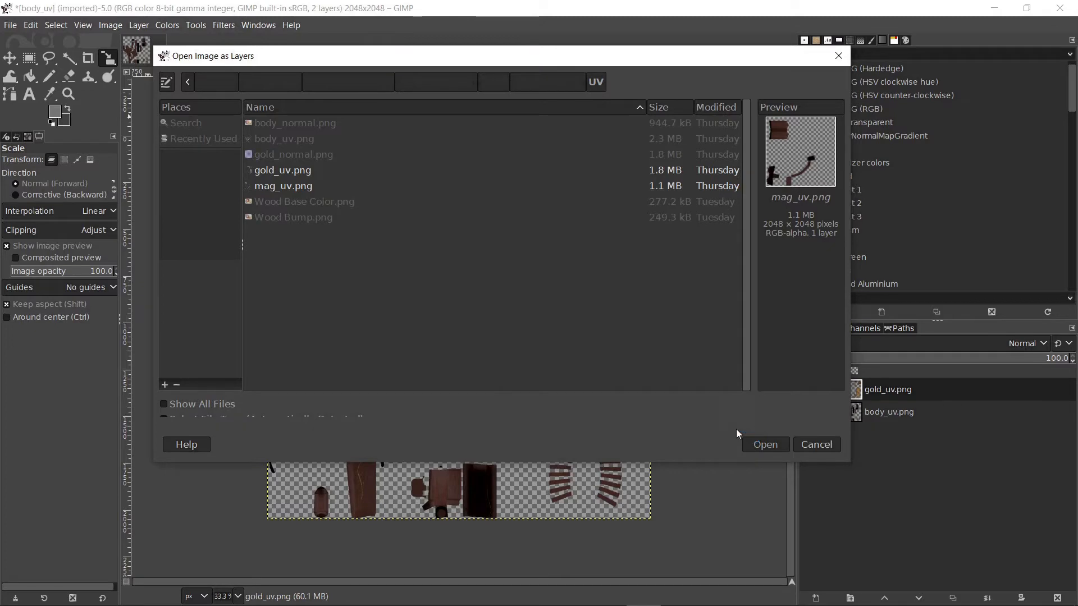
click(765, 444)
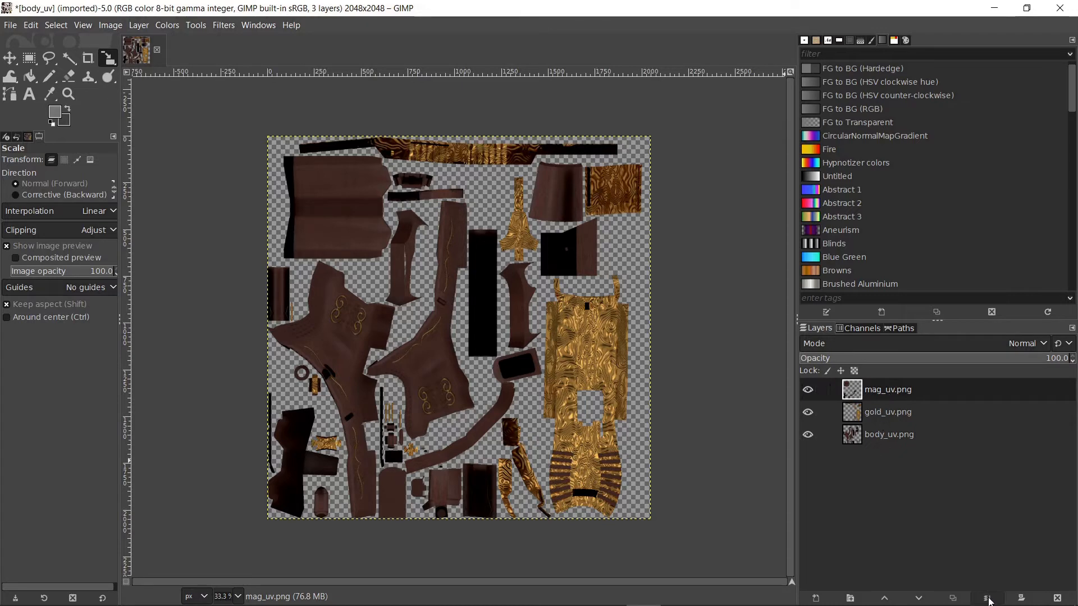
Create a 'Visible' layer from all visible layers and hide the body_uv.png source layer
click(986, 597)
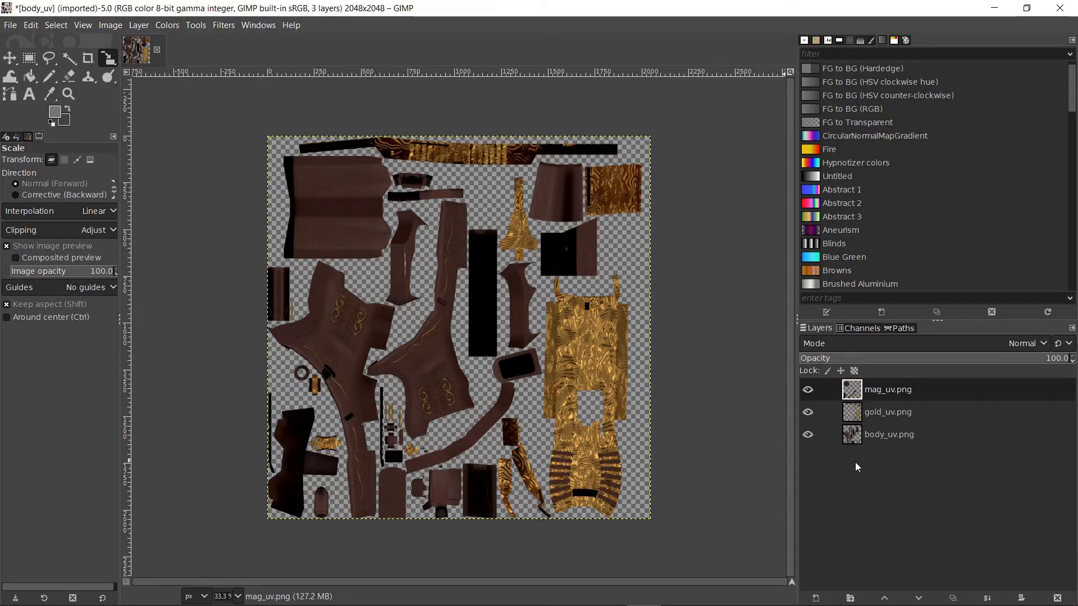
mouse_move(872, 395)
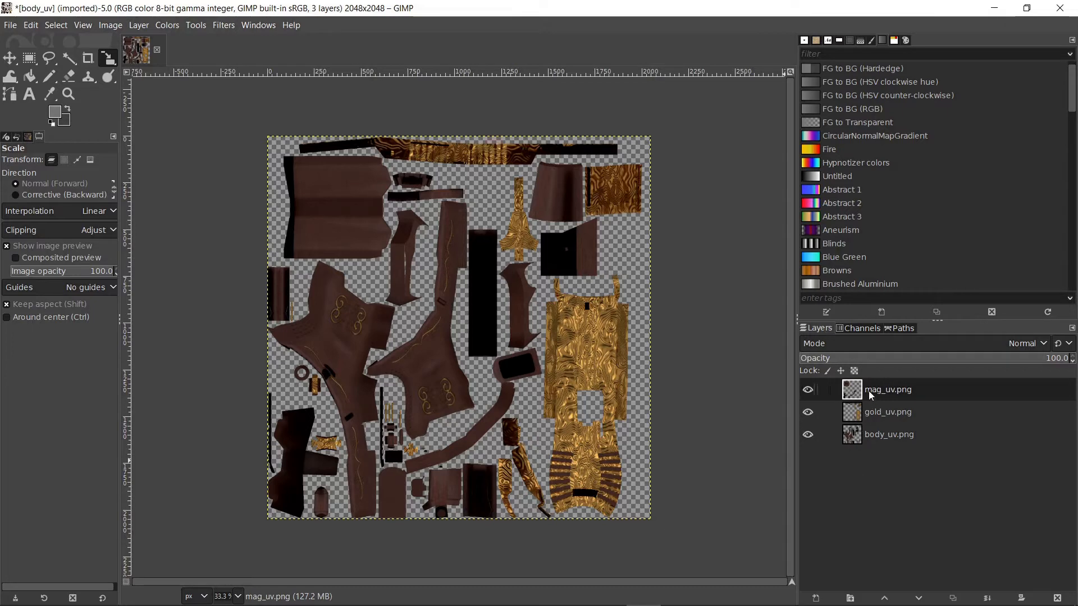
right_click(887, 389)
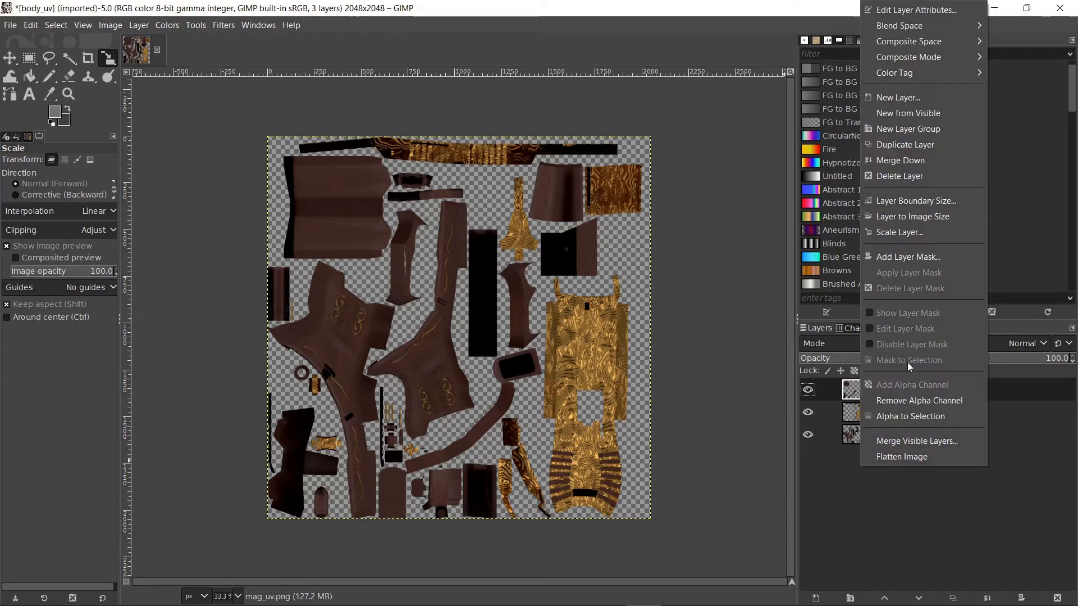
click(909, 113)
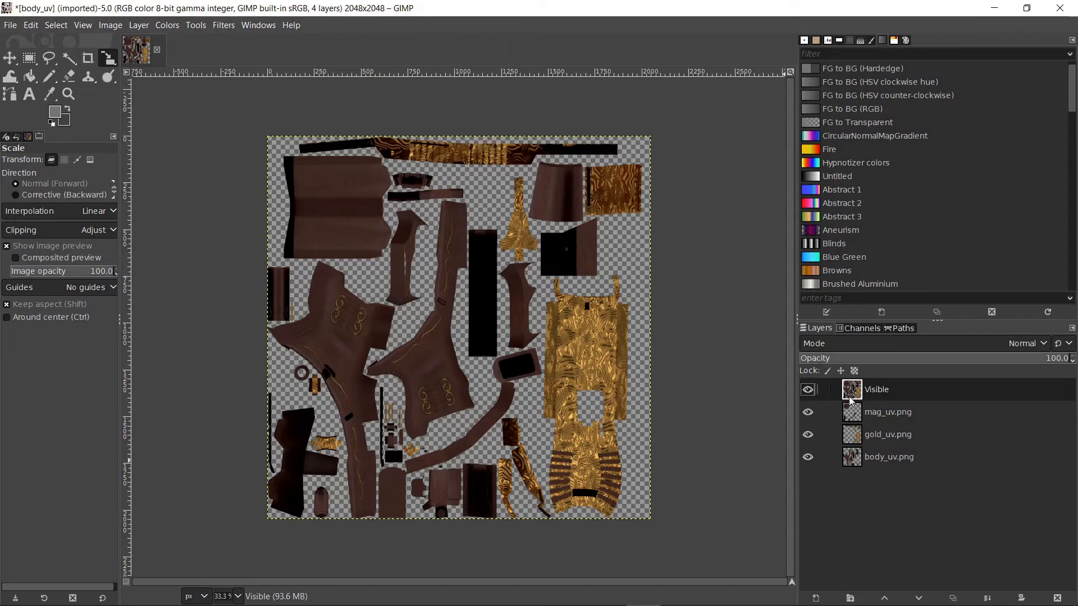
mouse_move(818, 416)
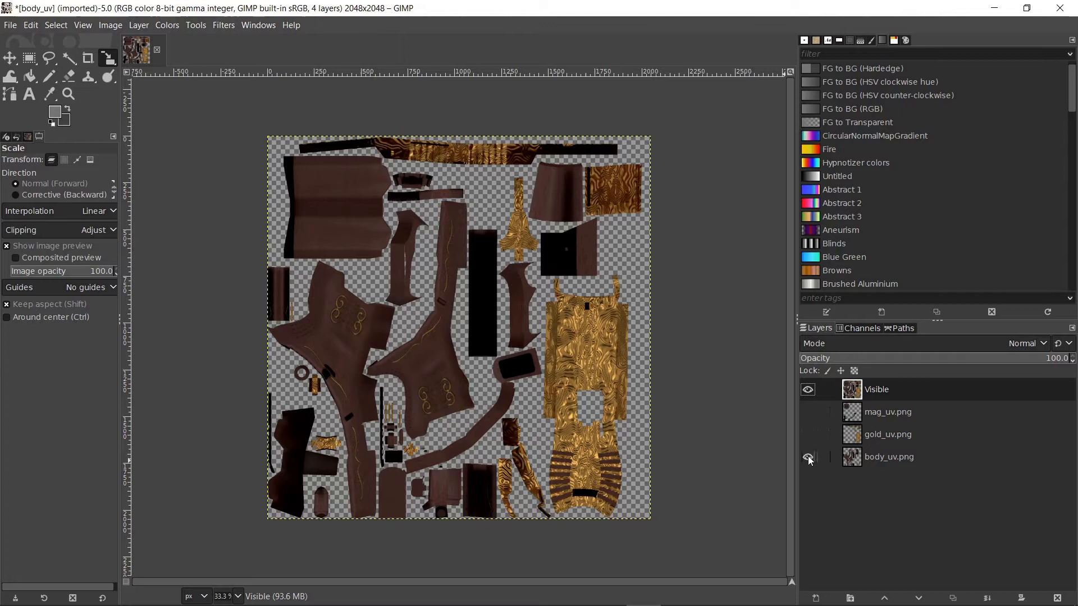
click(809, 456)
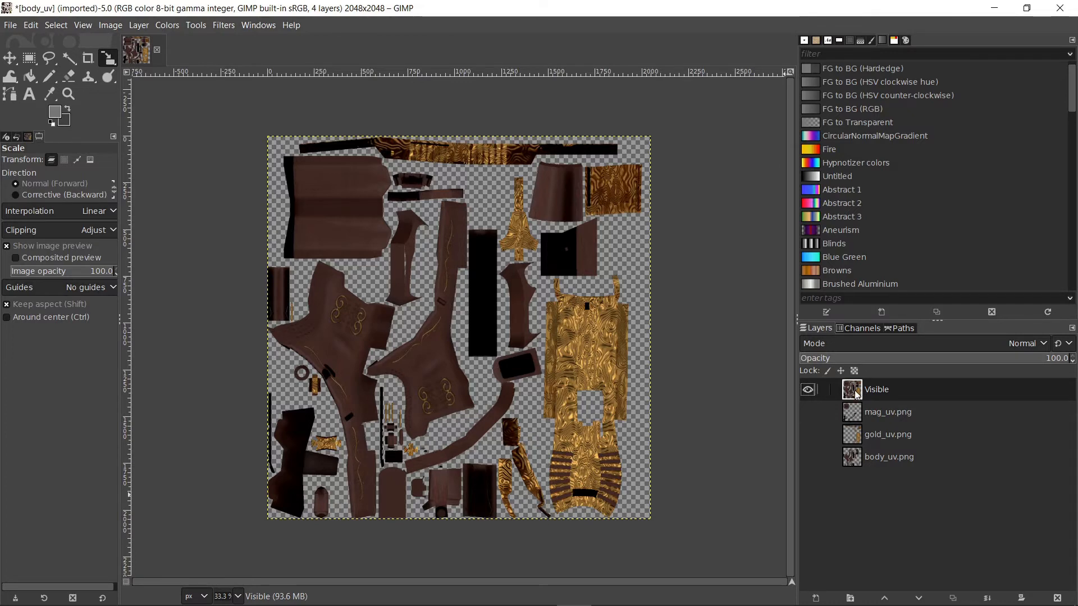
Add a fully opaque white layer mask to the Visible layer and select the mask for editing
right_click(877, 389)
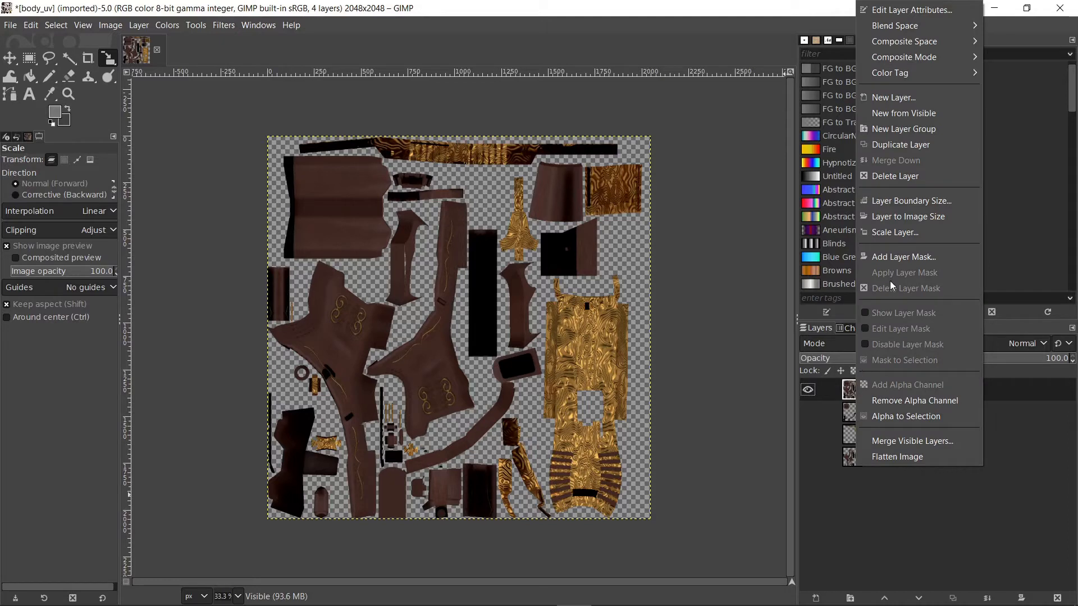
click(903, 257)
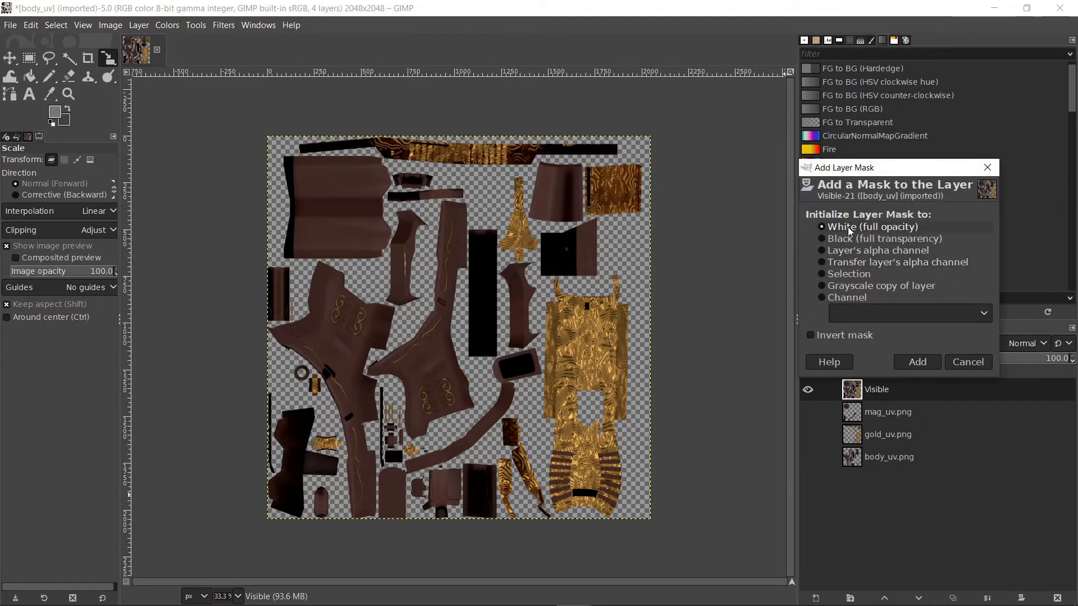
click(916, 361)
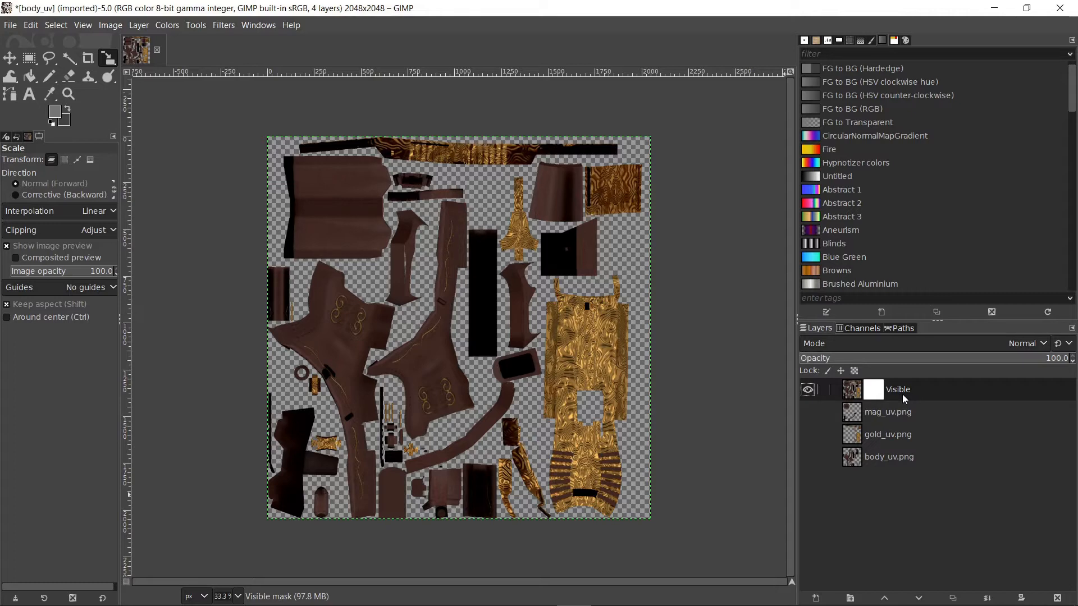
click(851, 389)
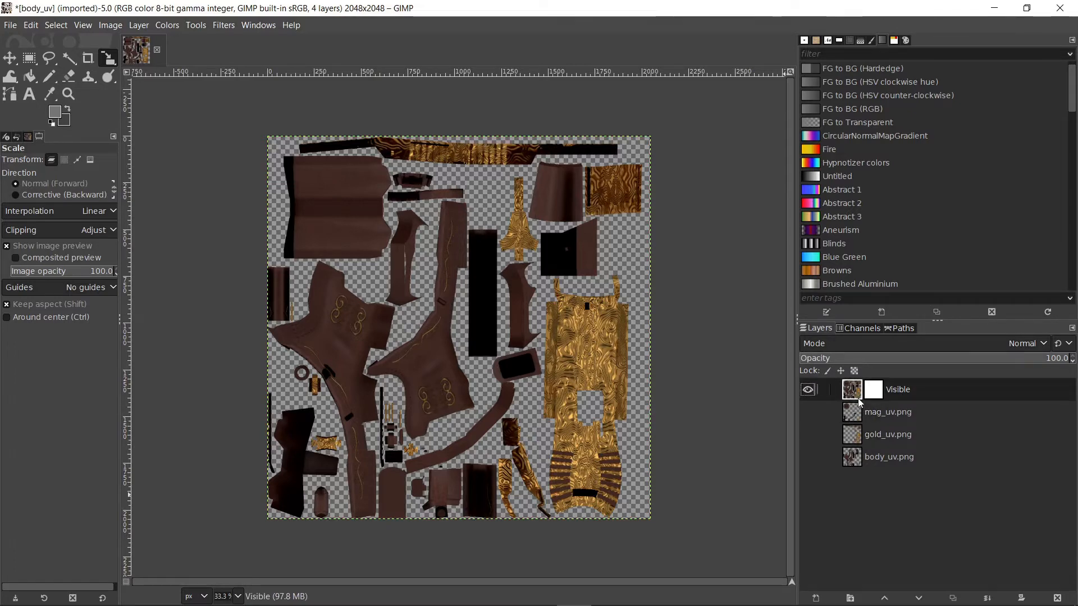
click(873, 389)
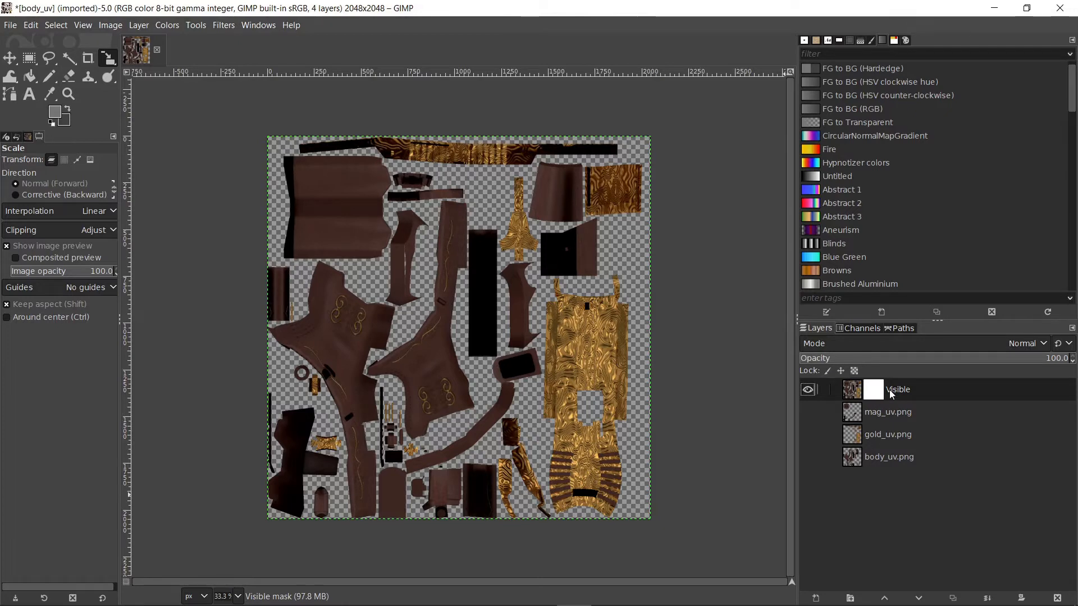
click(31, 76)
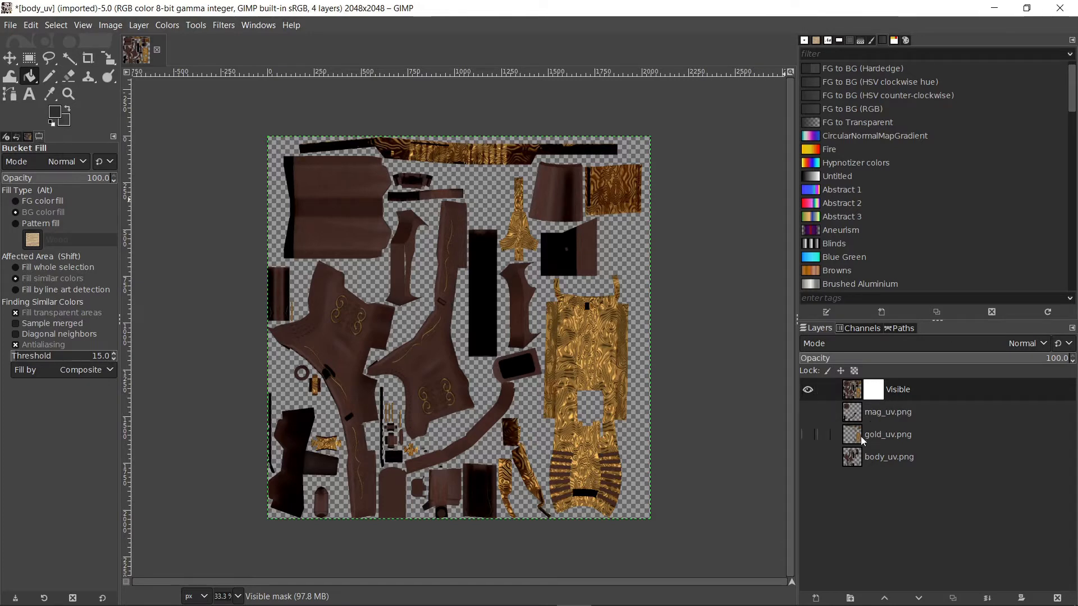
Show the gold_uv.png layer alone and fuzzy-select its gold texture areas by colour
click(887, 434)
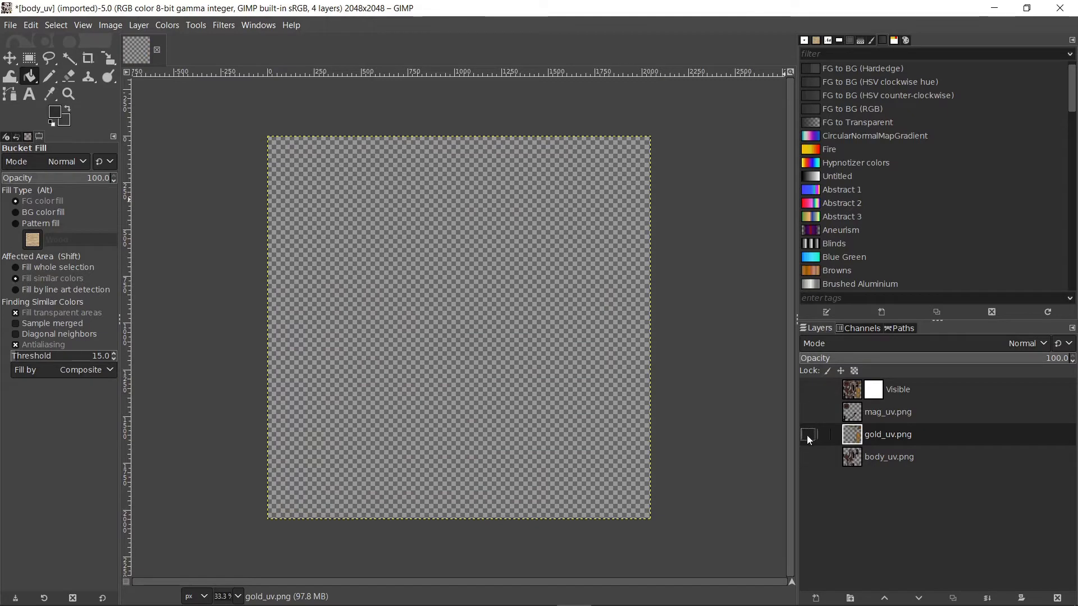
click(808, 434)
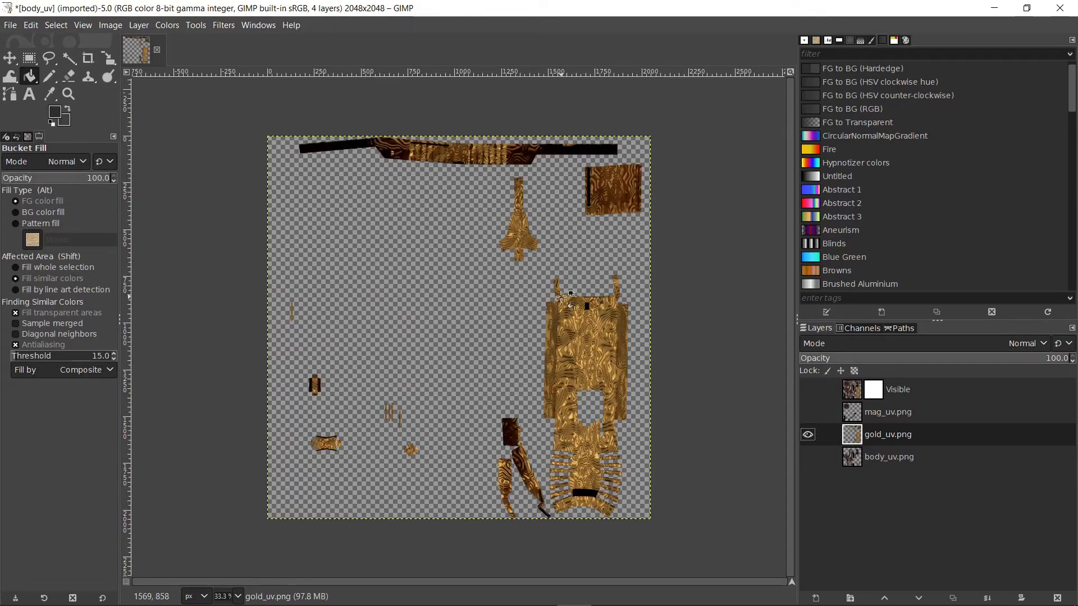
click(67, 57)
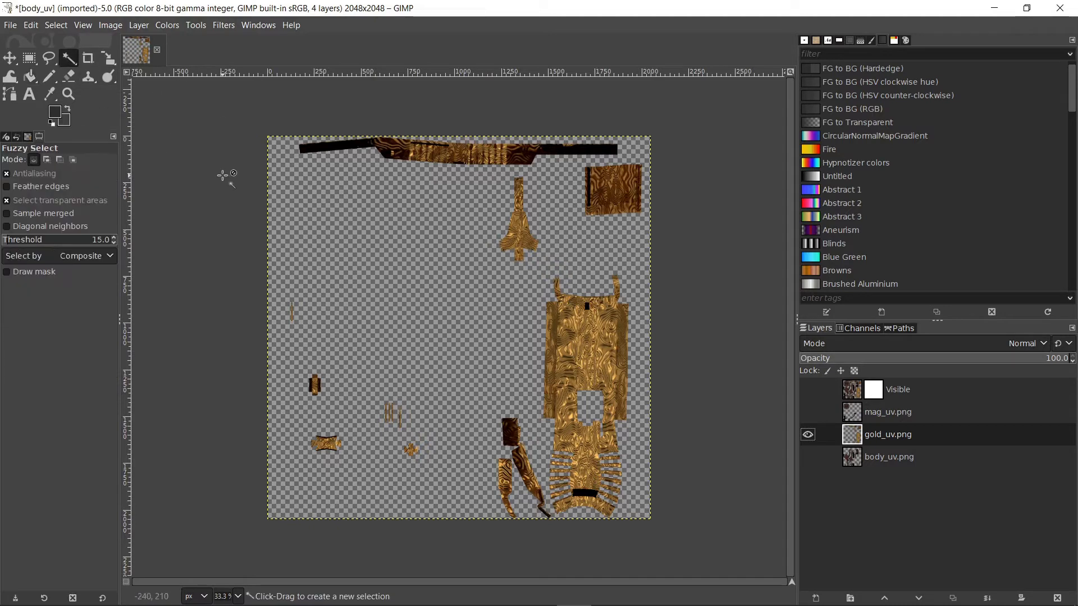
click(438, 282)
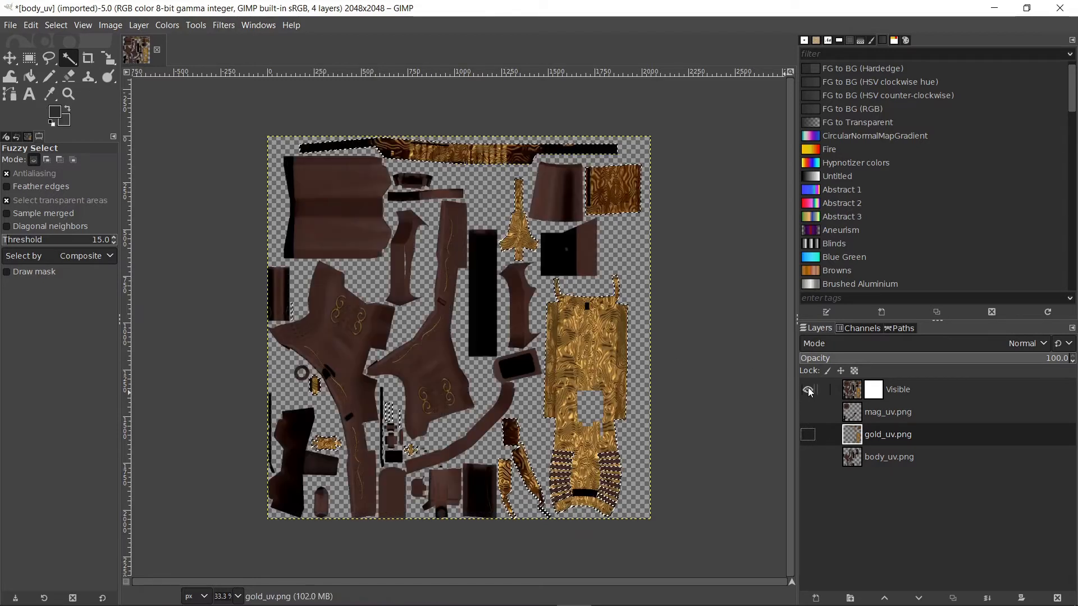
Fill the gold areas of the Visible layer's mask with dark grey 404040 using Bucket Fill
click(808, 389)
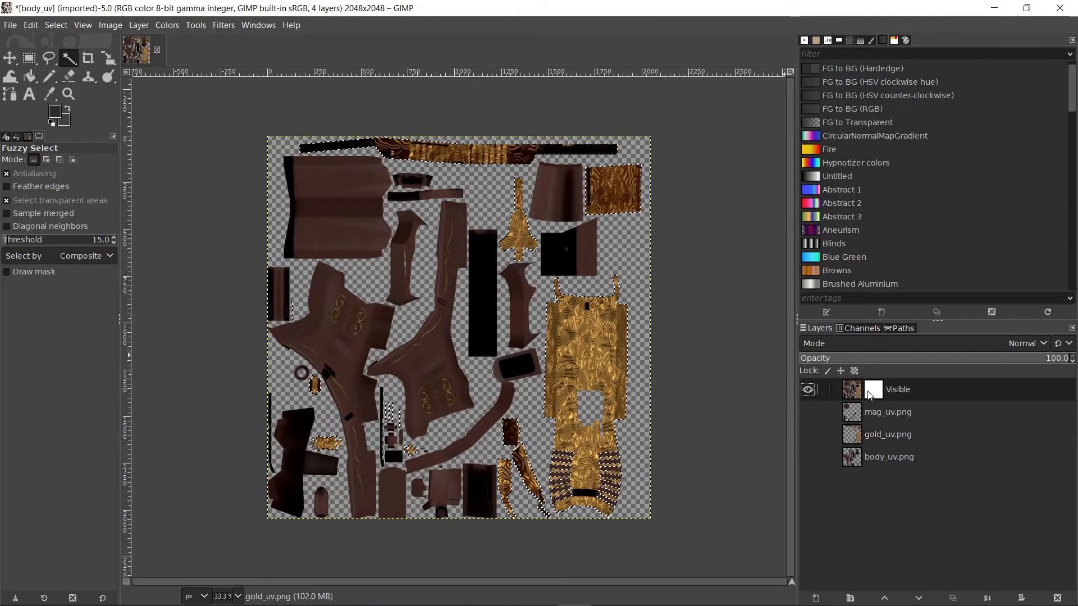
click(30, 76)
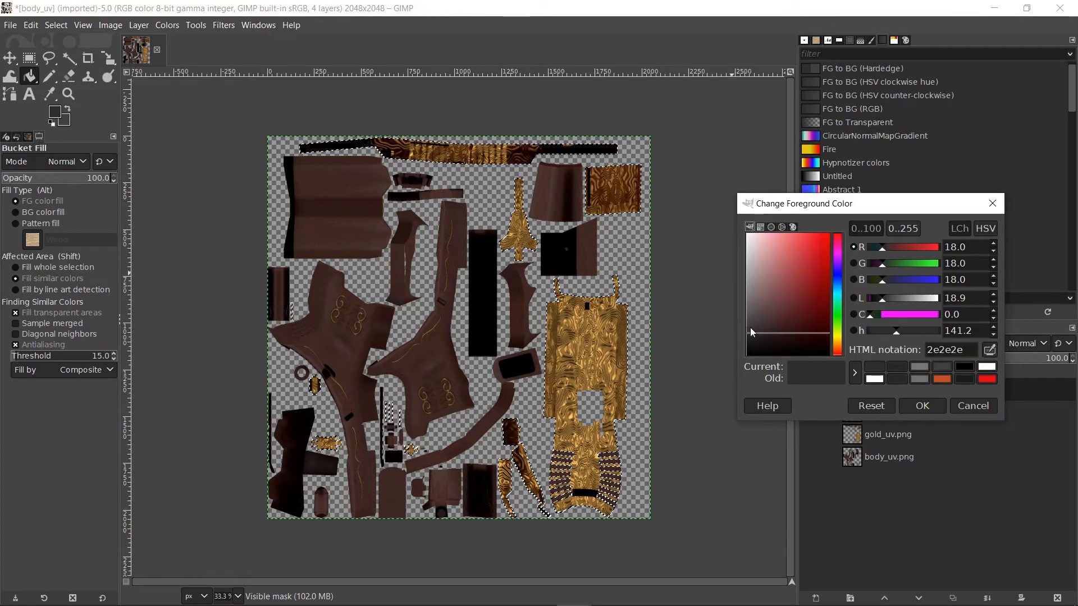
click(746, 330)
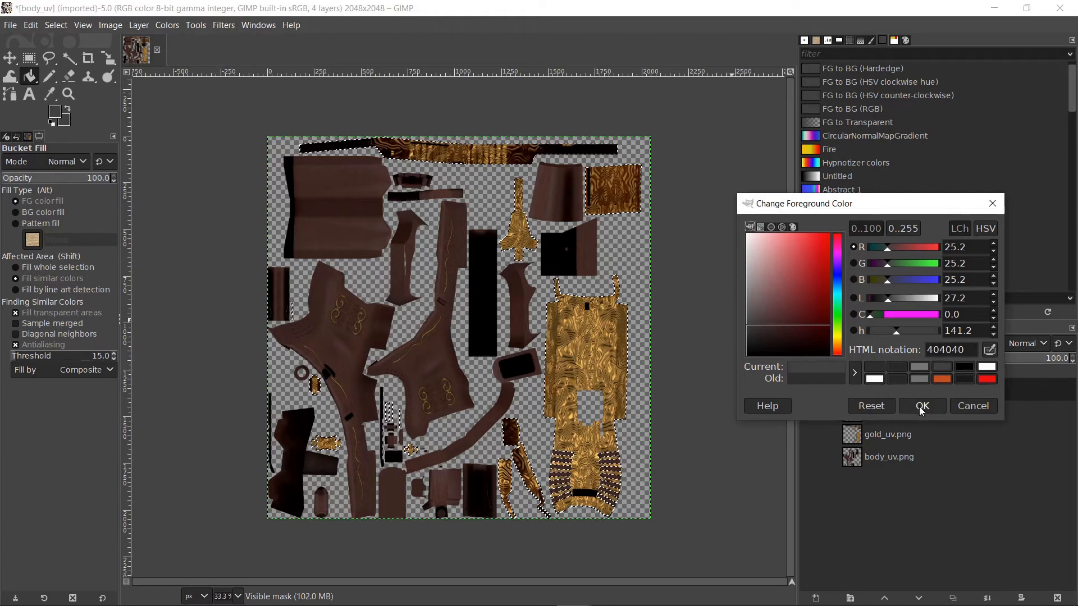
click(921, 405)
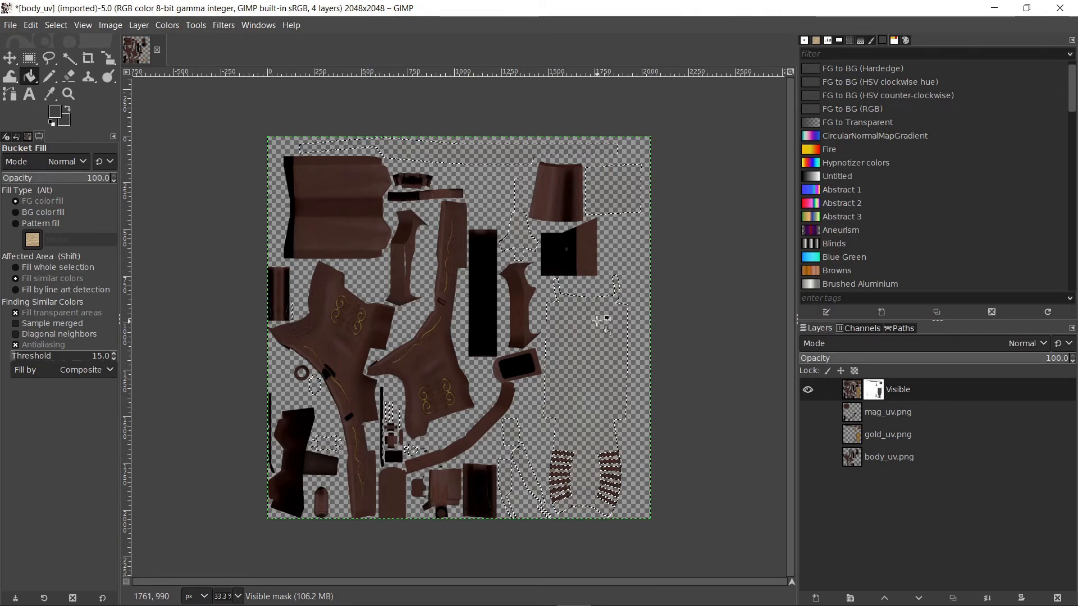
click(807, 412)
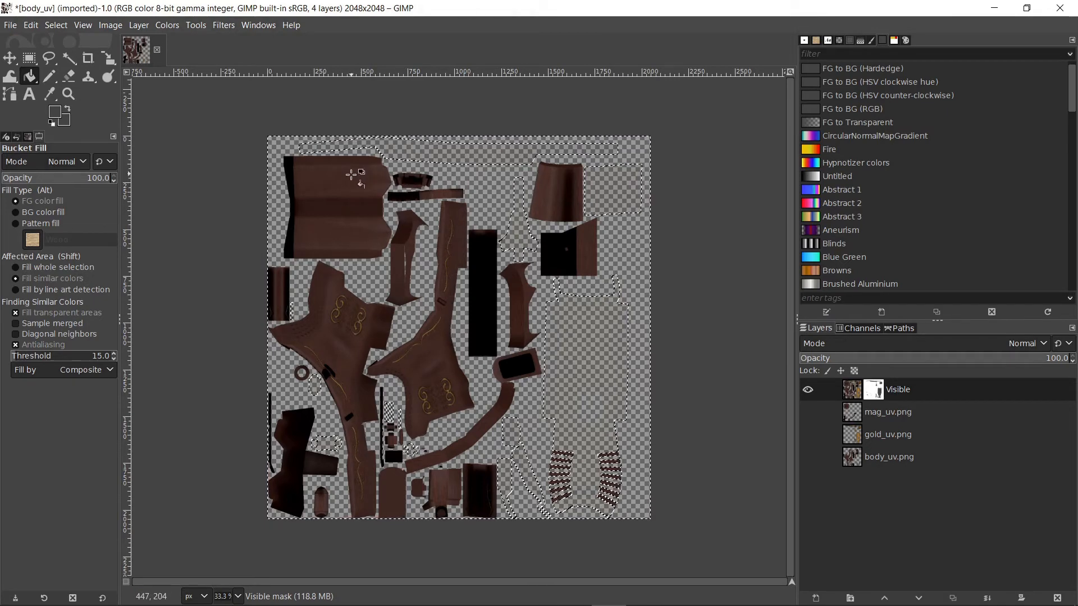
Change the foreground colour to mid grey 7a7a7a in the colour chooser
click(53, 112)
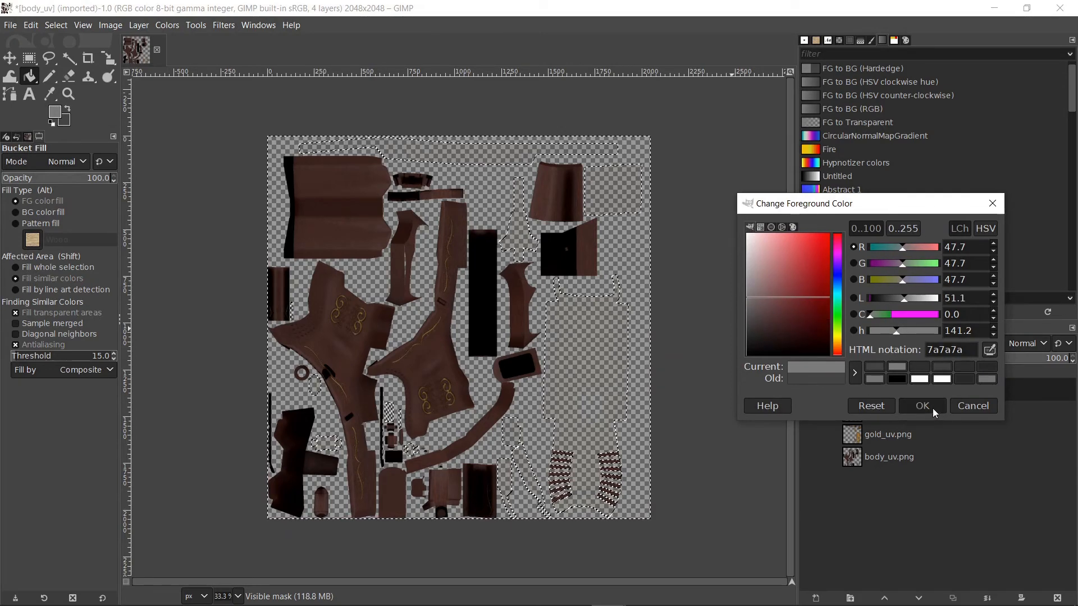
click(922, 406)
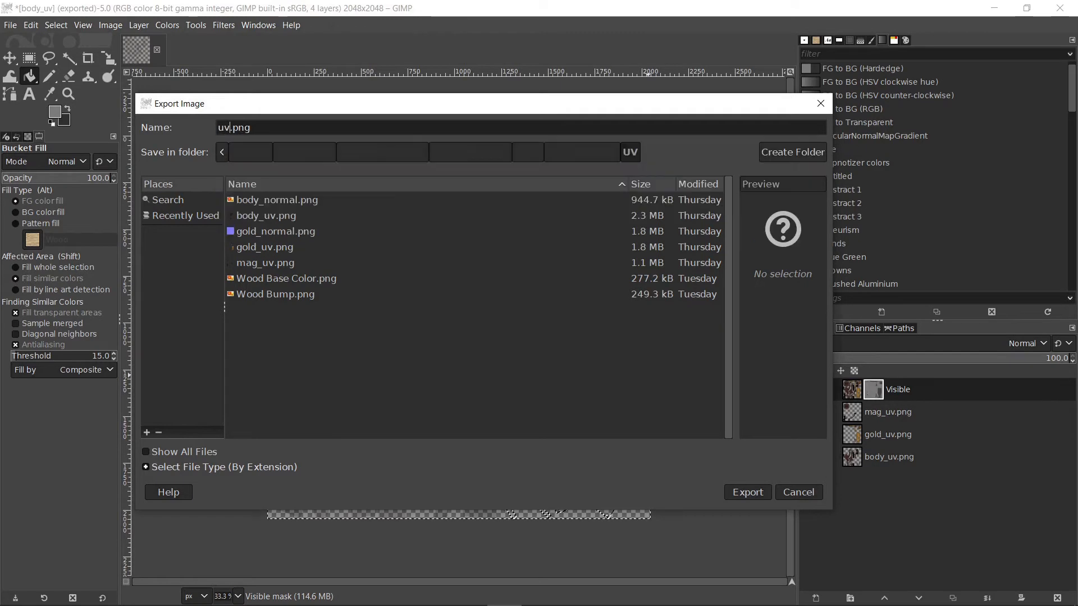
Export the image as uv_sheet.tga with RLE compression and Bottom left origin
text(uv_sheet.tga)
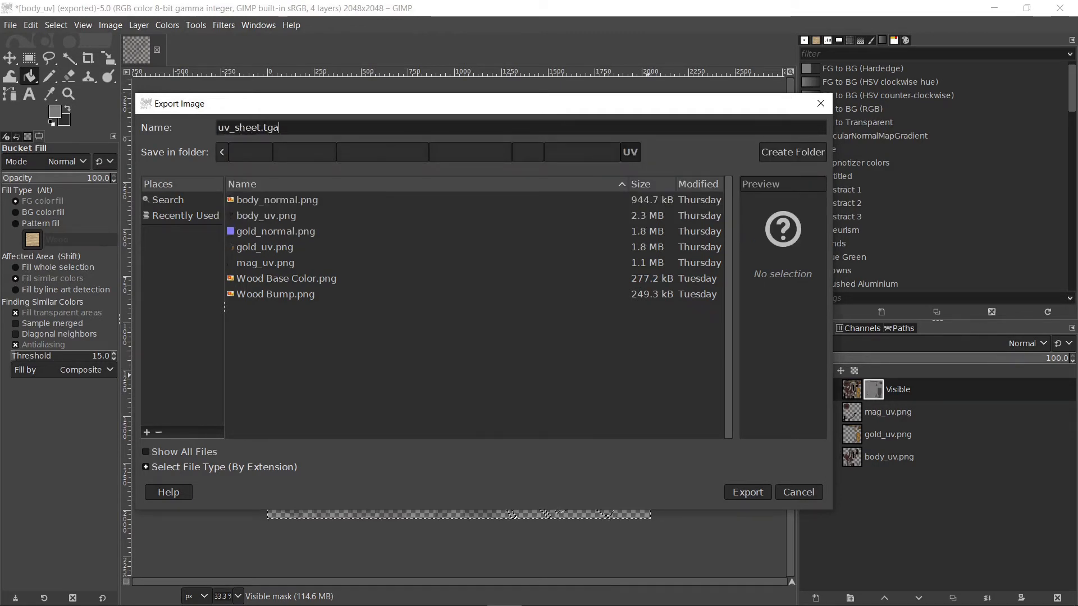
click(746, 492)
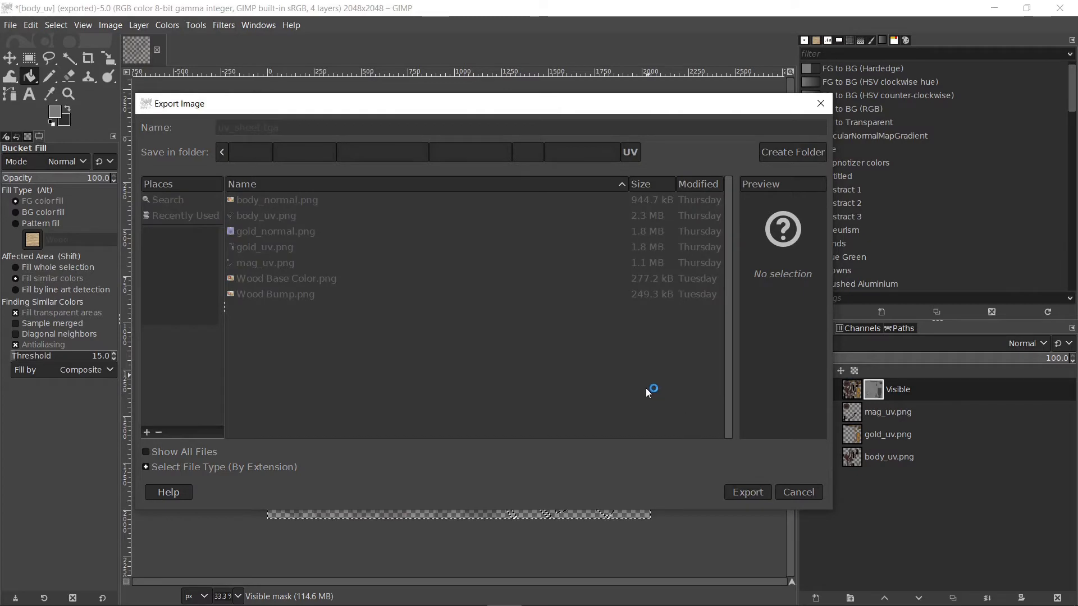
click(746, 493)
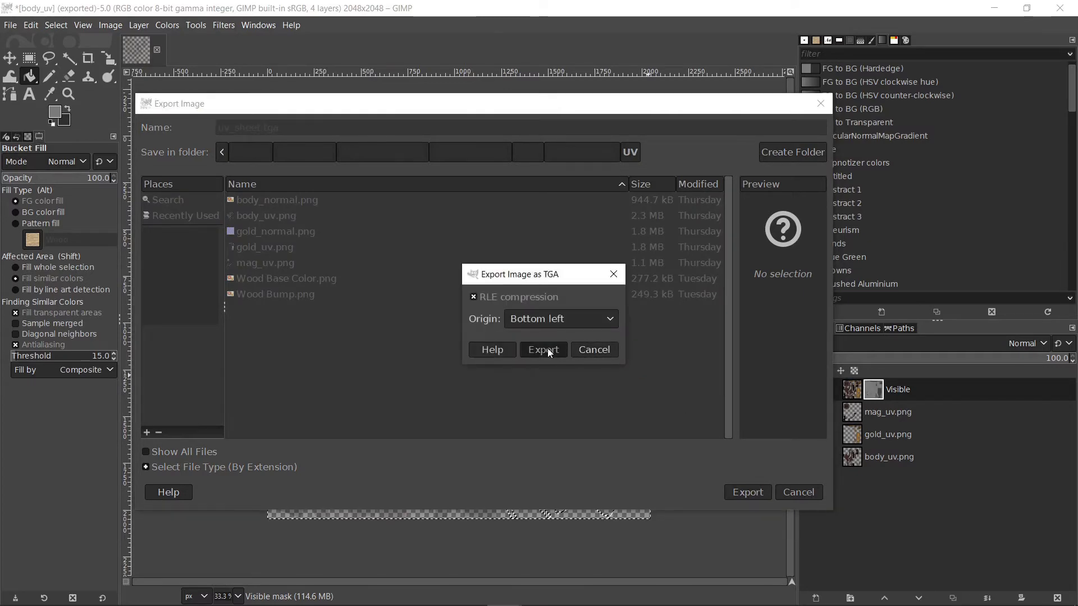
click(542, 349)
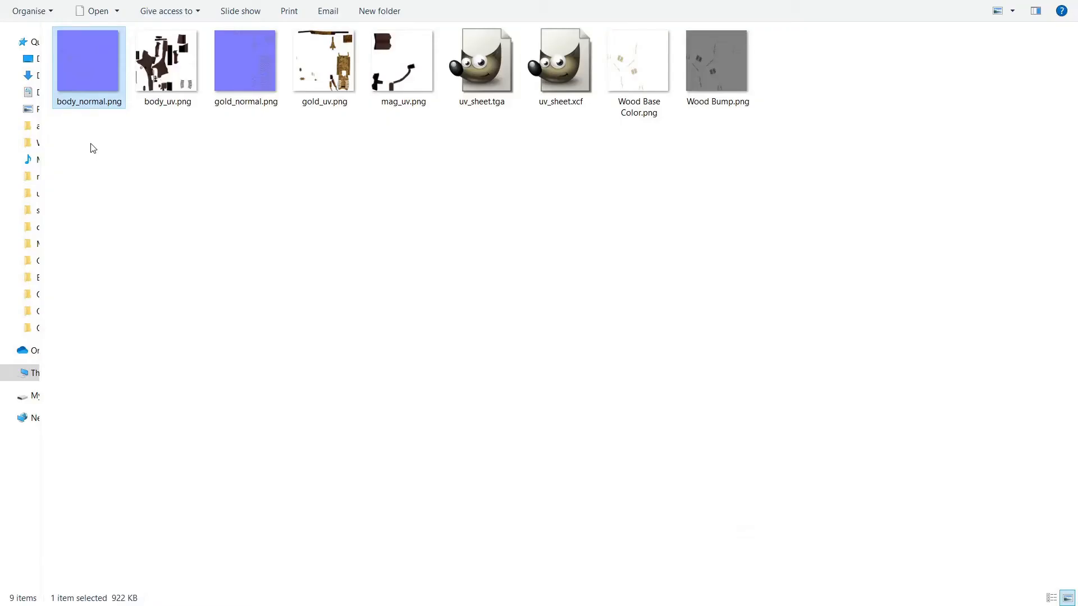
mouse_move(88, 81)
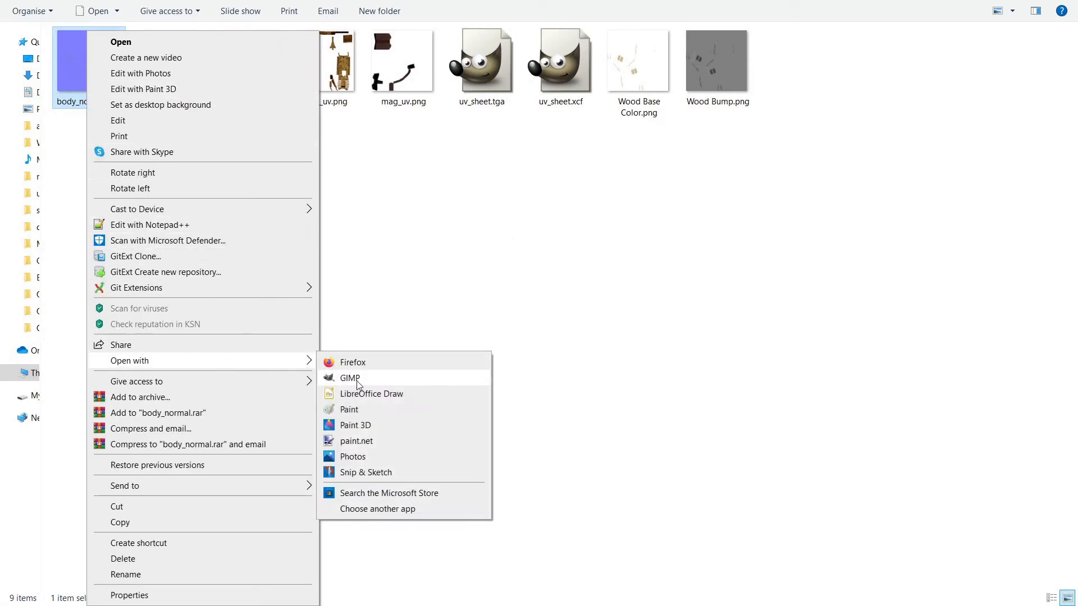
Open body_normal.png in GIMP from File Explorer
click(350, 378)
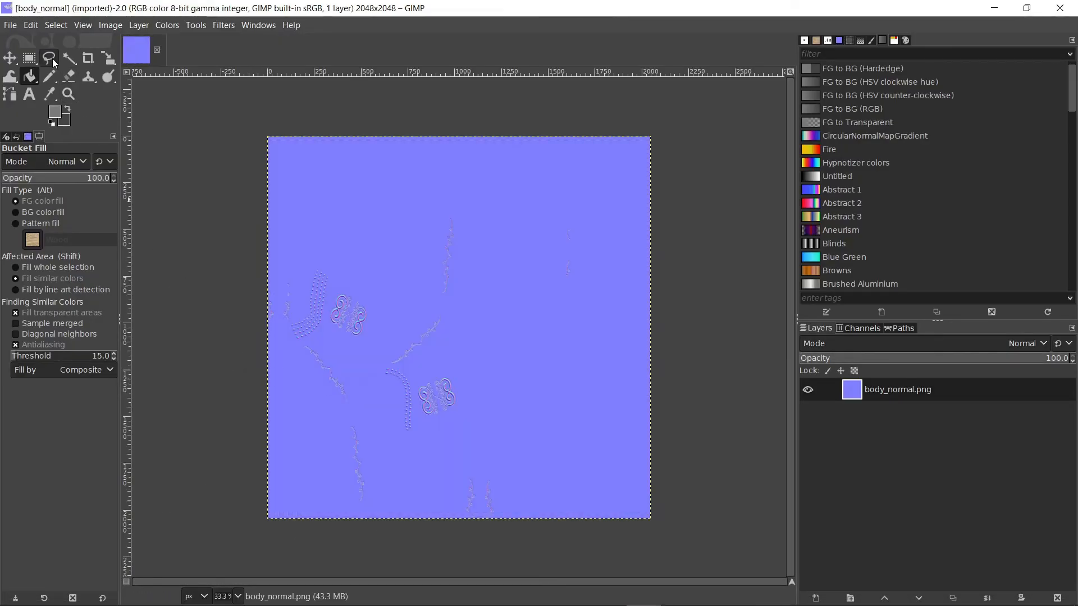
Add gold_normal.png as a new layer above body_normal.png via Open as Layers
click(10, 24)
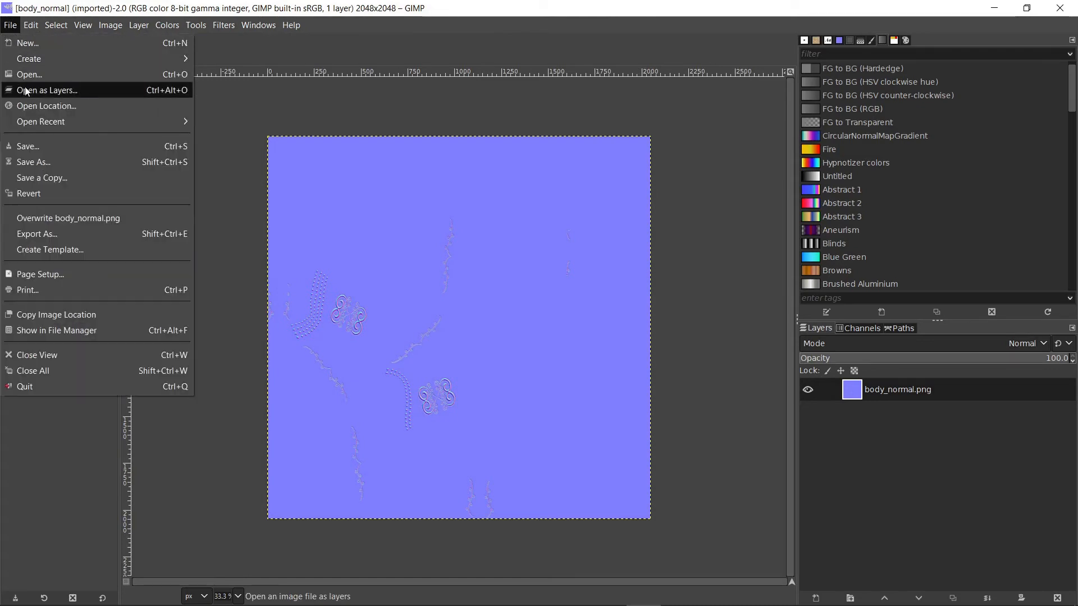
click(48, 89)
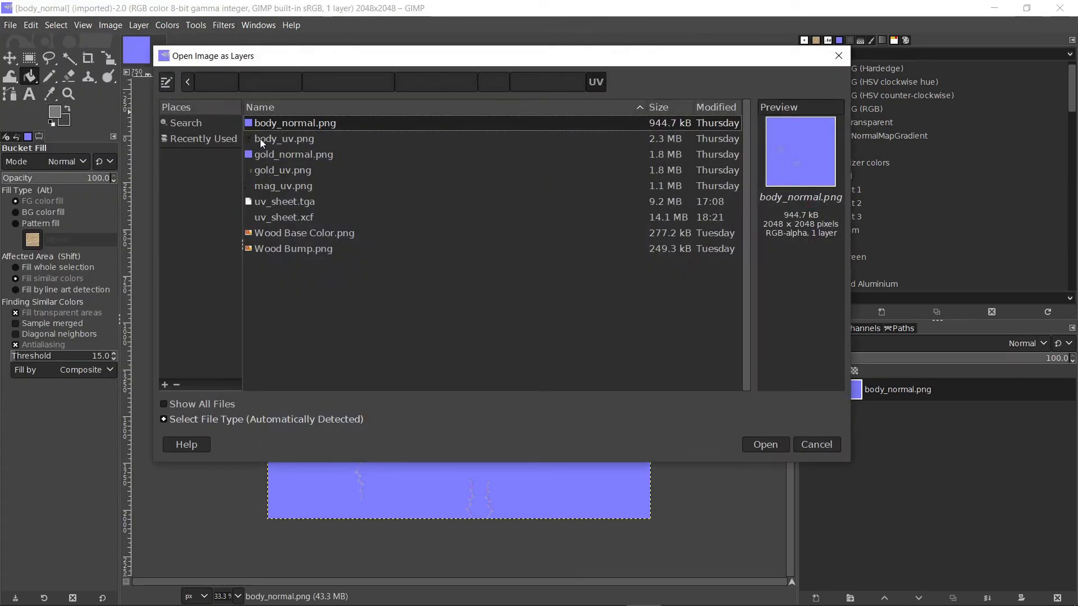
click(293, 154)
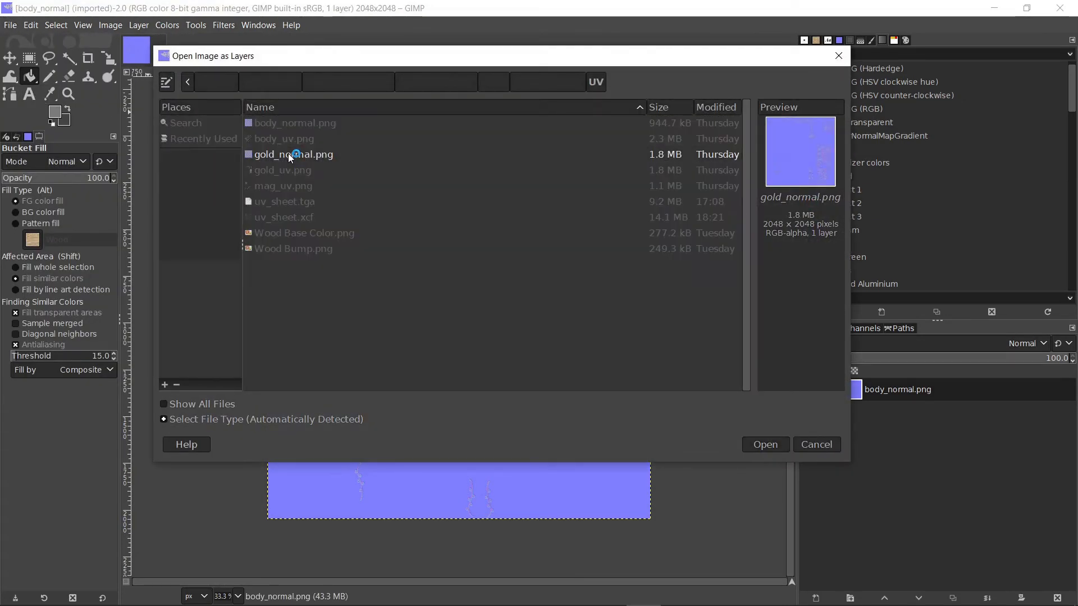
click(763, 444)
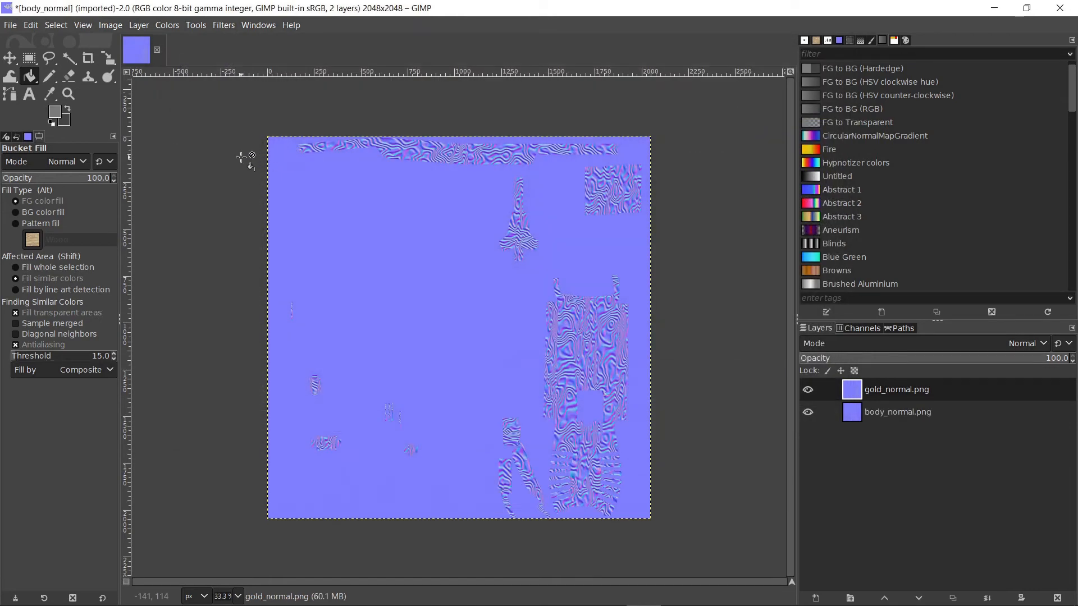
mouse_move(753, 413)
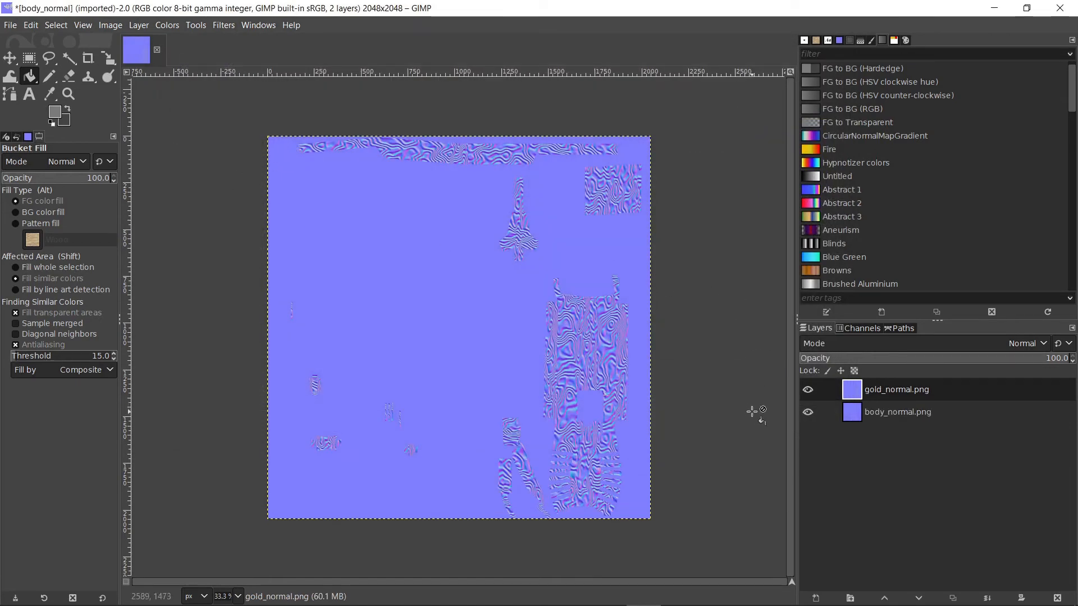
Set the gold_normal.png layer's blend mode to Grain merge over body_normal.png
click(808, 389)
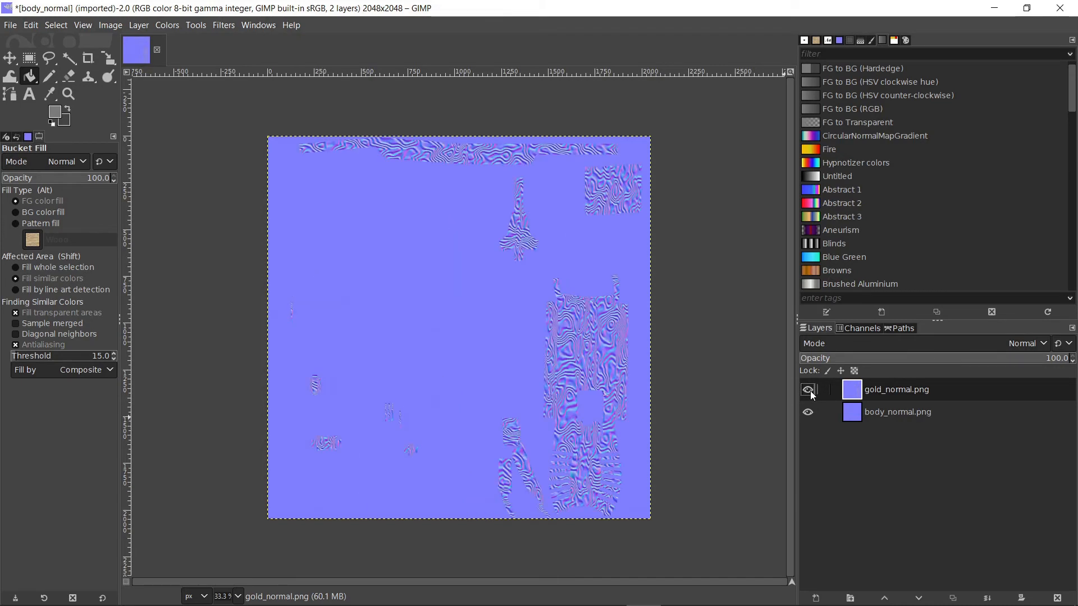
click(809, 389)
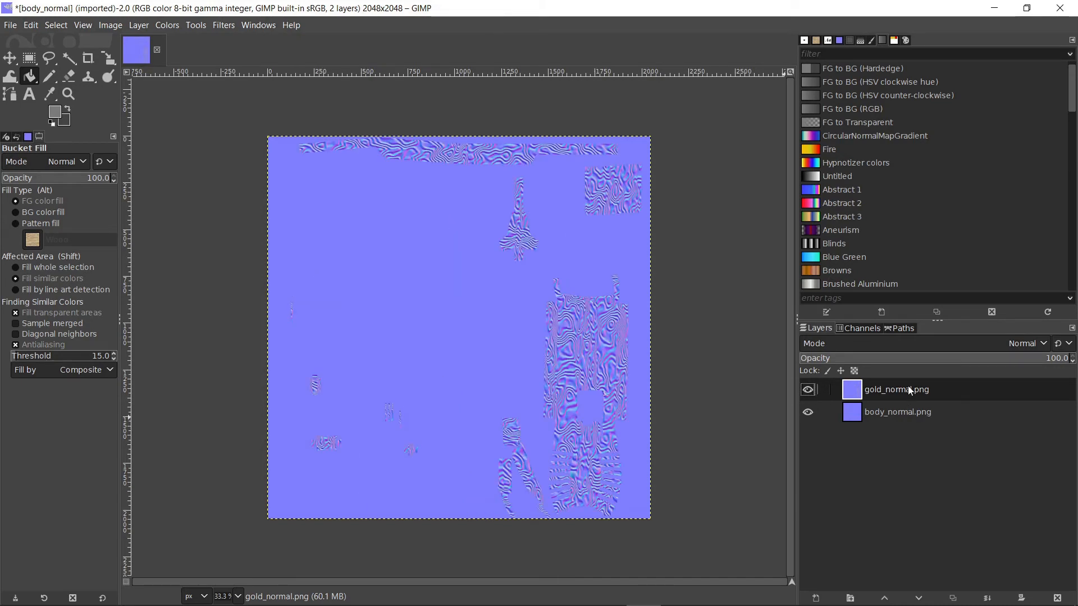
click(1028, 343)
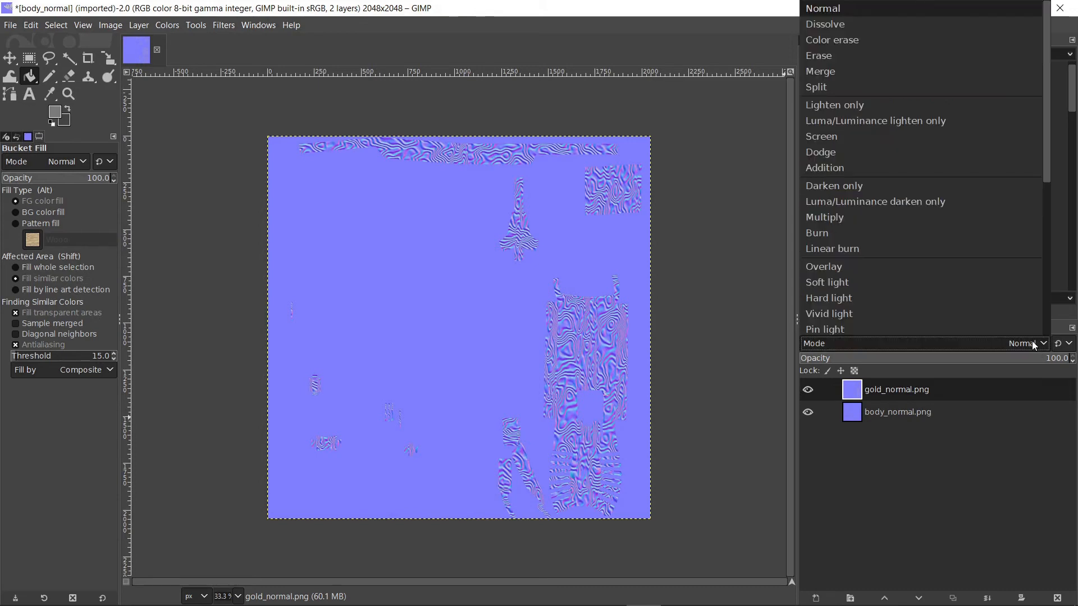
scroll(down, 3)
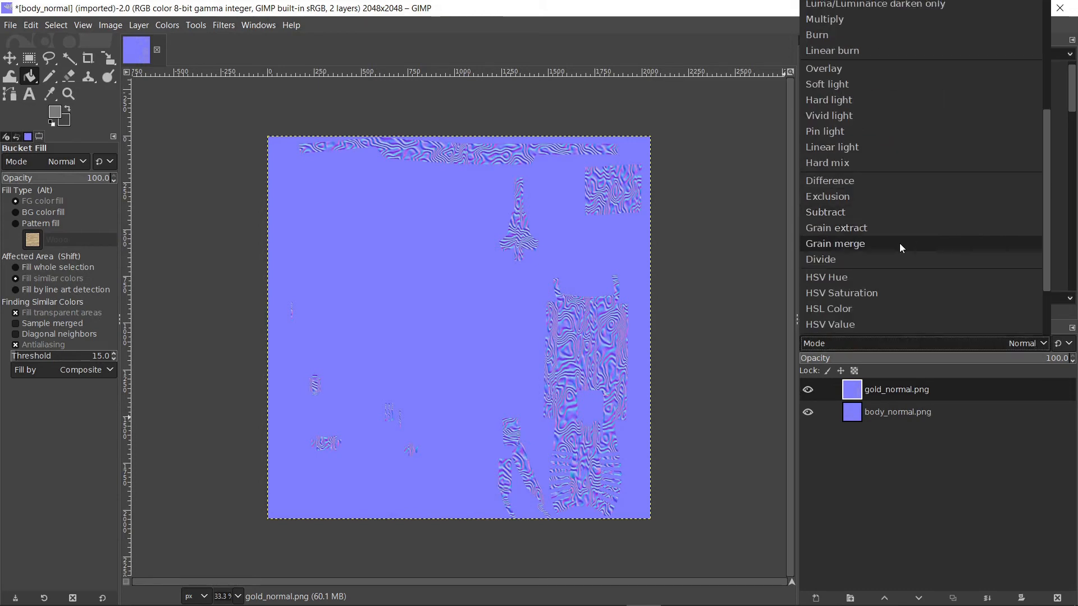
click(835, 244)
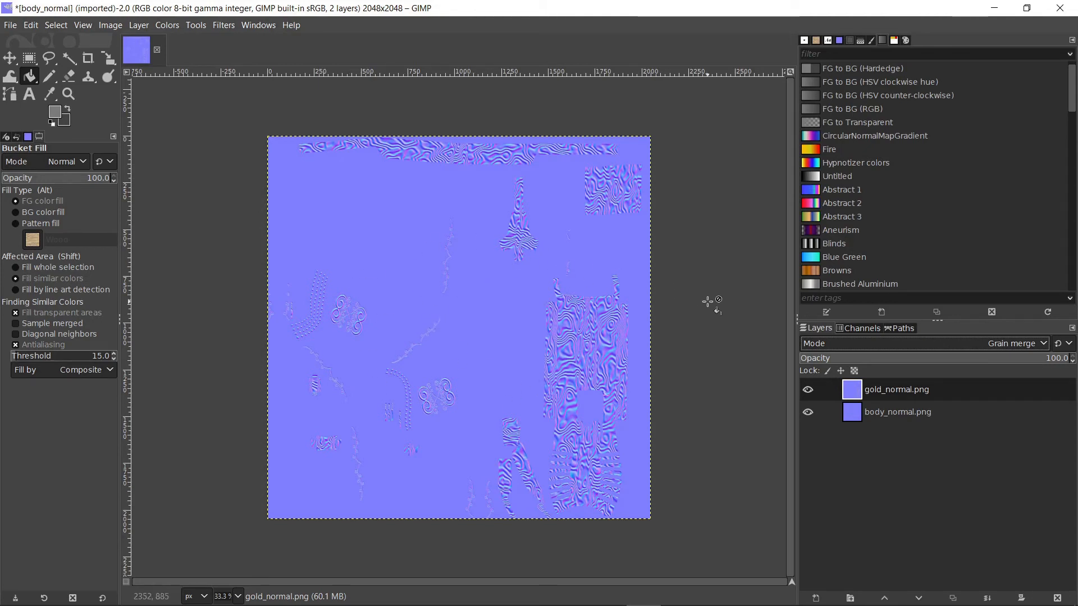
mouse_move(687, 334)
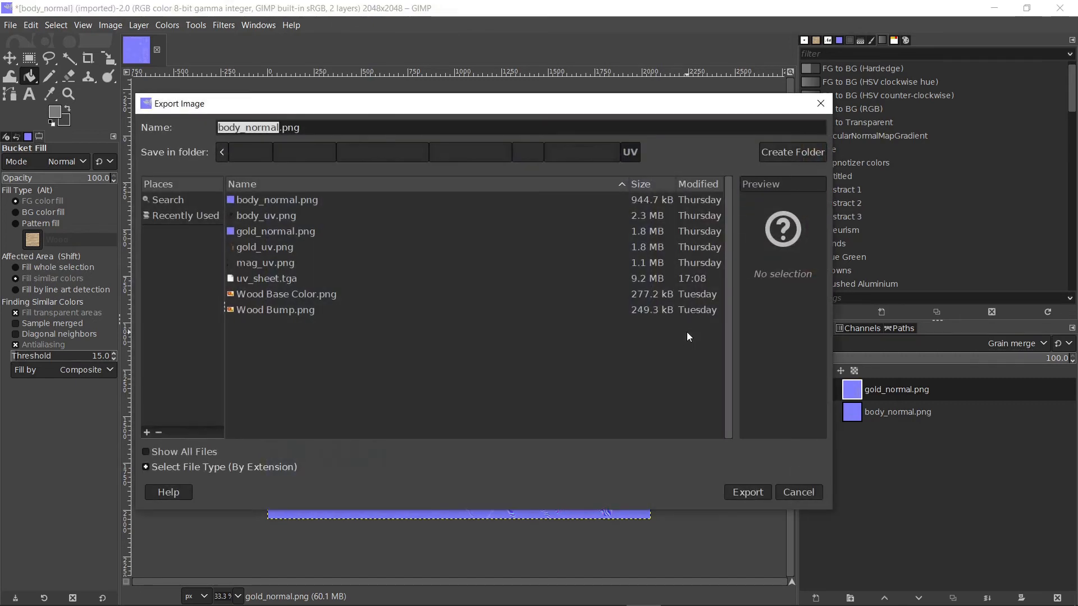
Export the combined normal map as normal.tga with the default TGA options
text(nor)
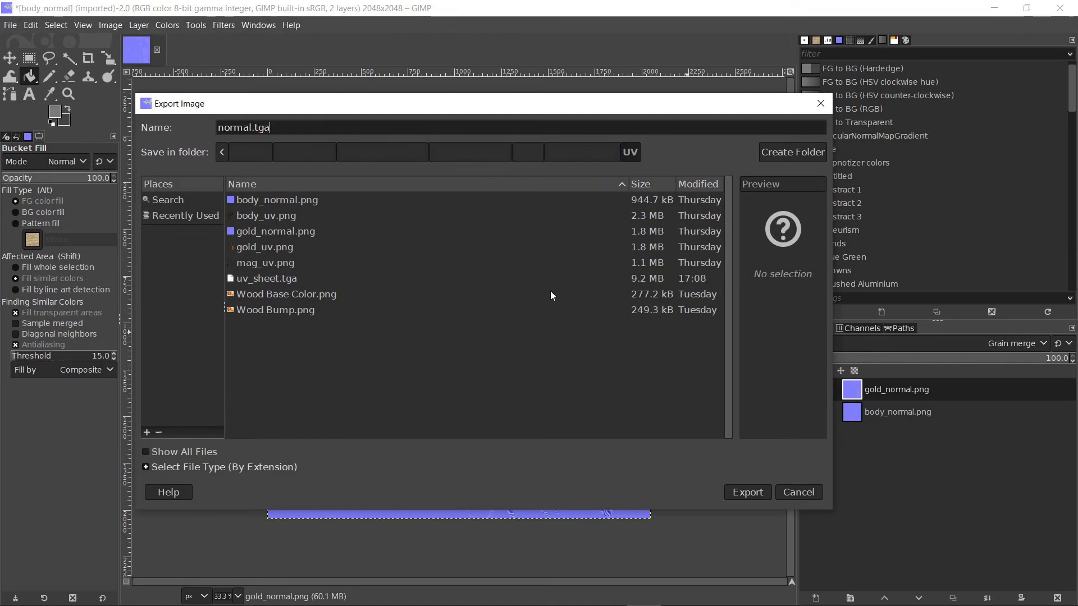
click(746, 492)
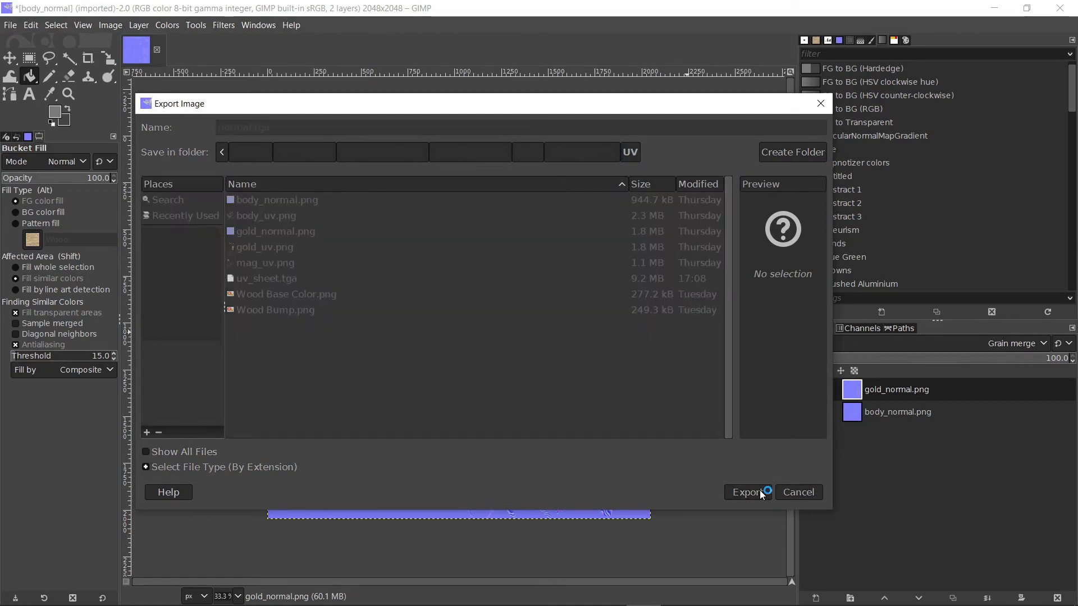
click(747, 493)
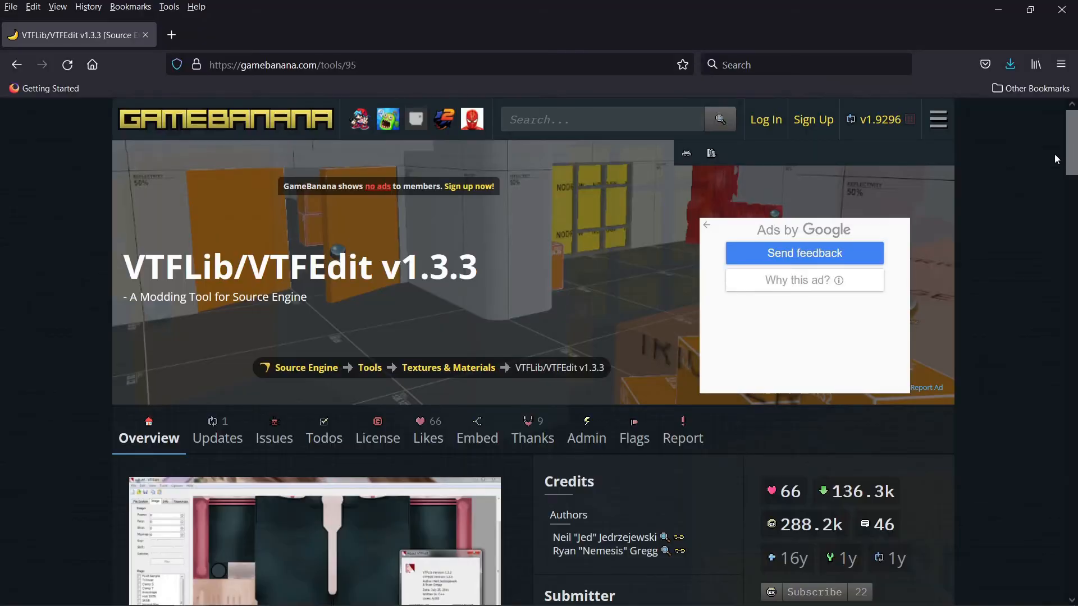
Scroll the GameBanana VTFLib/VTFEdit v1.3.3 page in Firefox
scroll(down, 3)
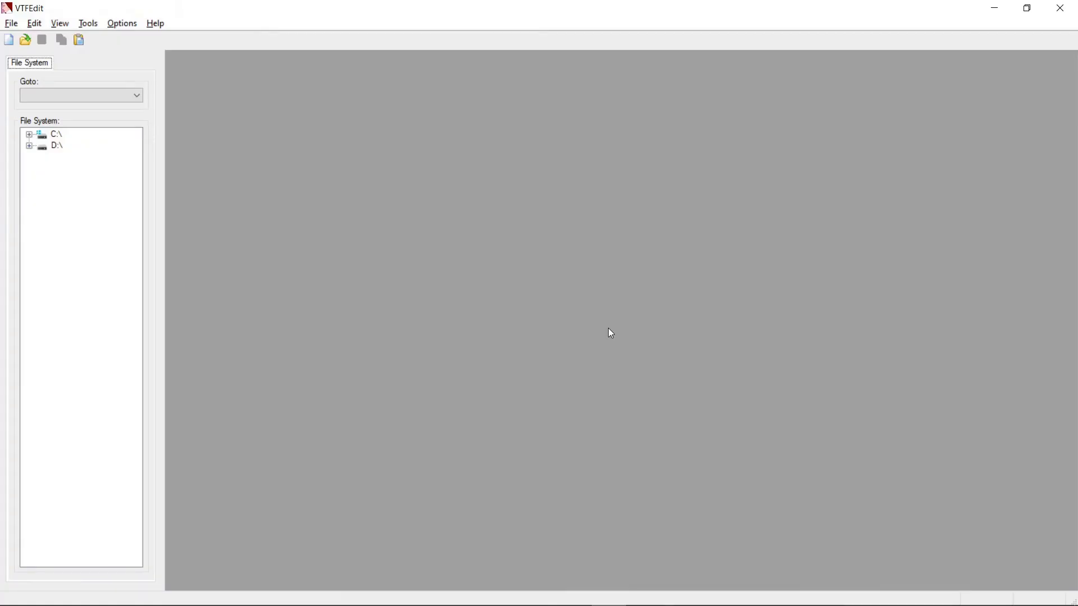
mouse_move(143, 176)
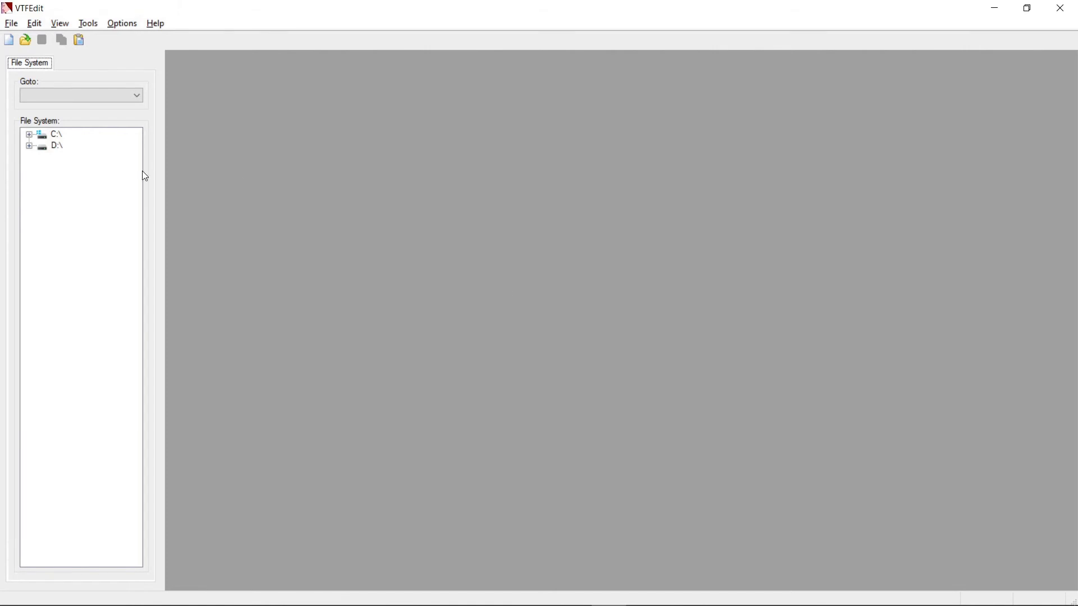
mouse_move(9, 39)
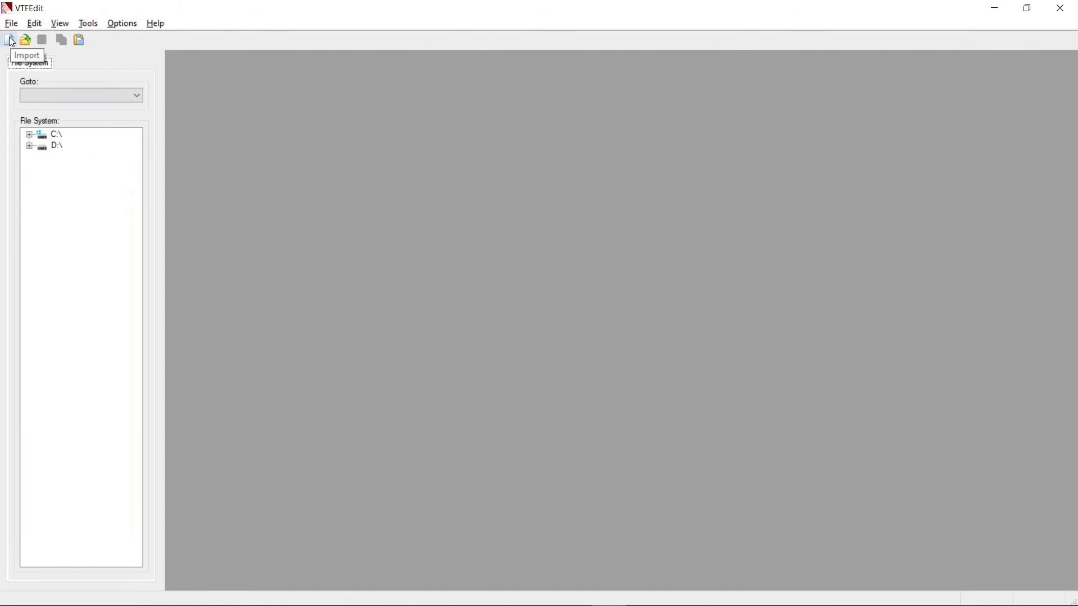
Import uv_sheet.tga into VTFEdit, bringing up its VTF Options
click(10, 39)
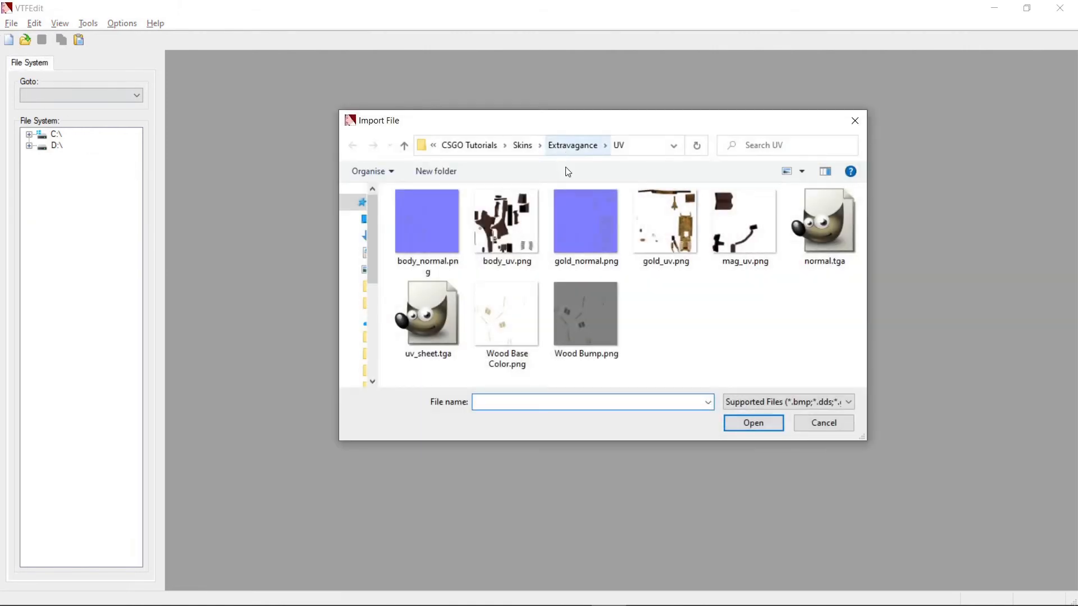
click(753, 423)
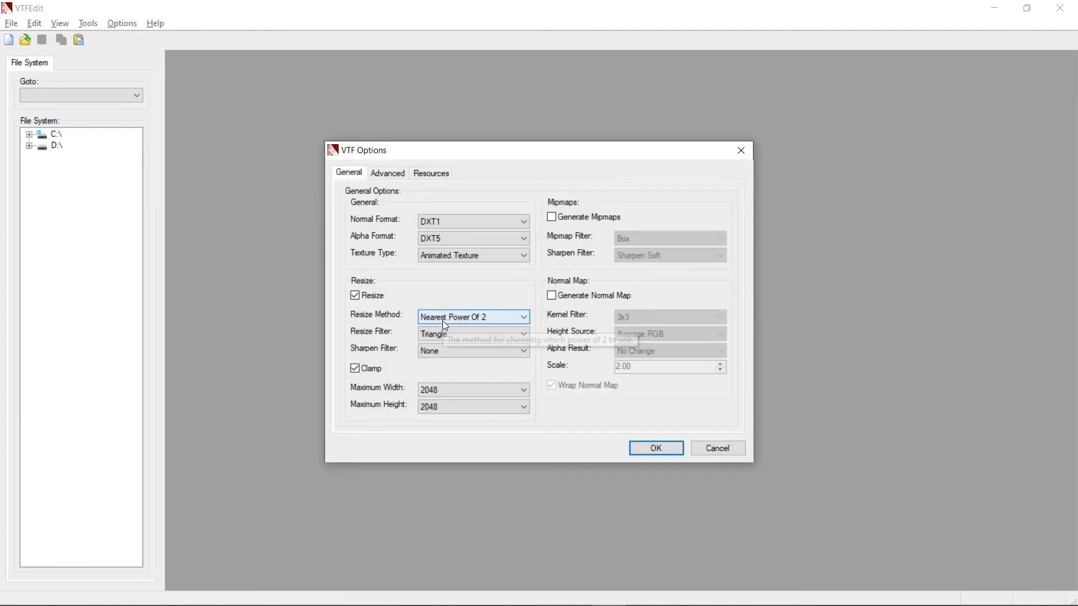
mouse_move(387, 254)
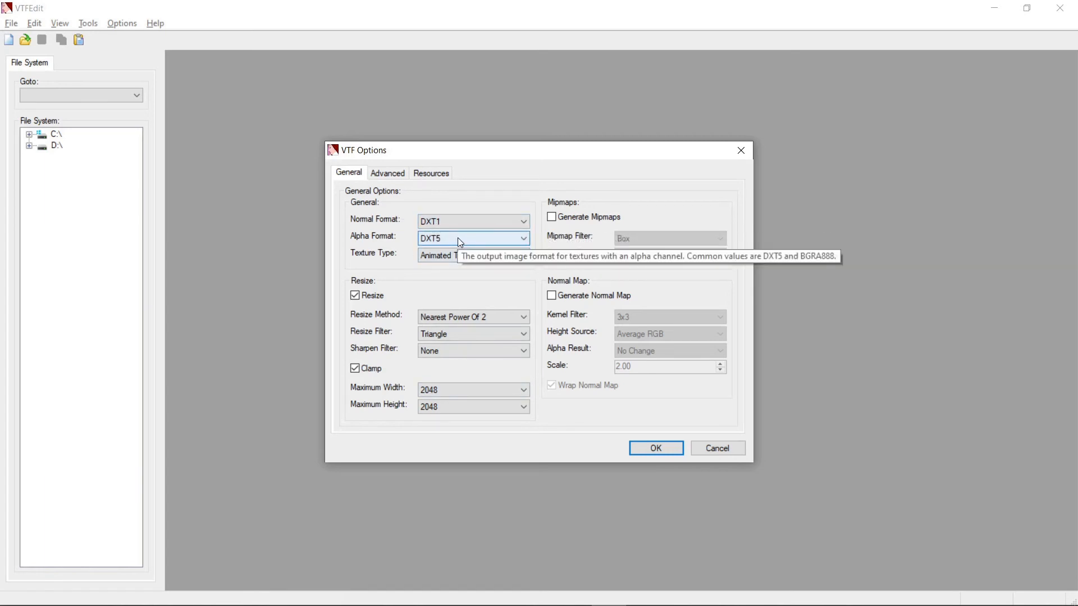
mouse_move(473, 407)
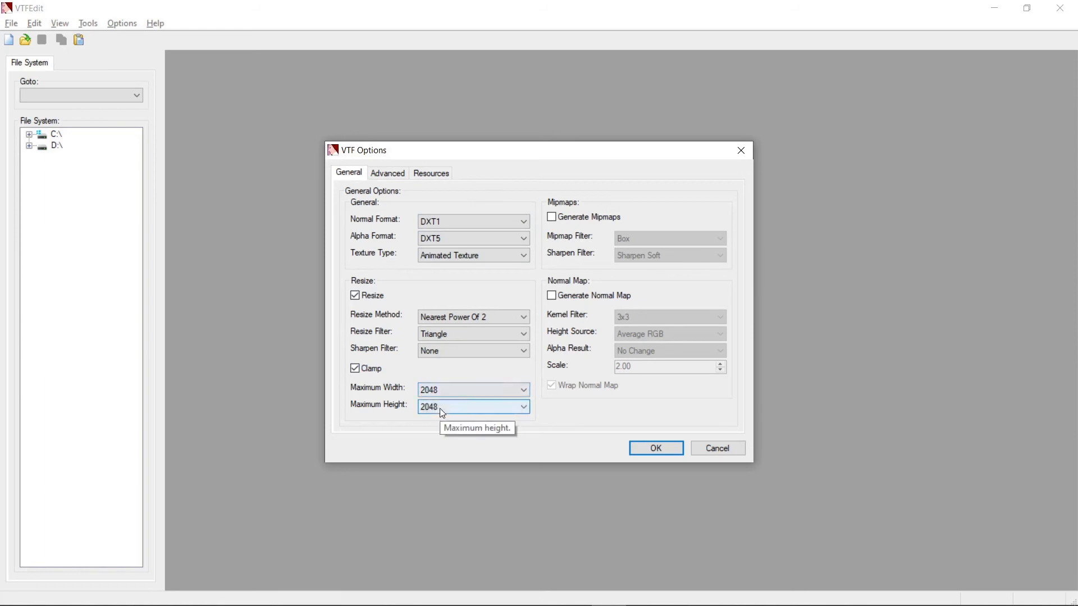
mouse_move(601, 448)
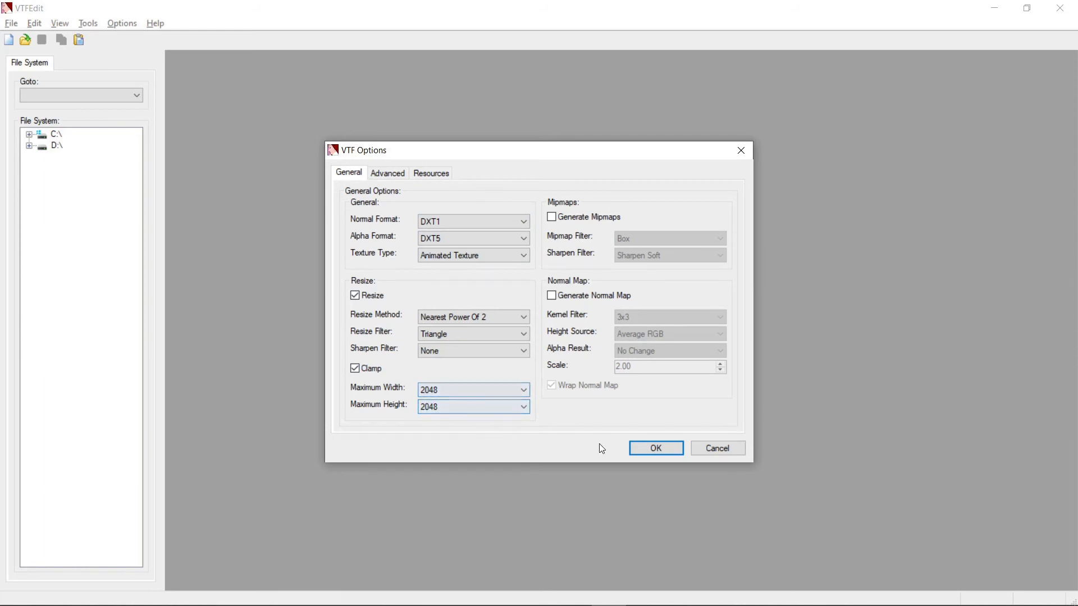
mouse_move(654, 448)
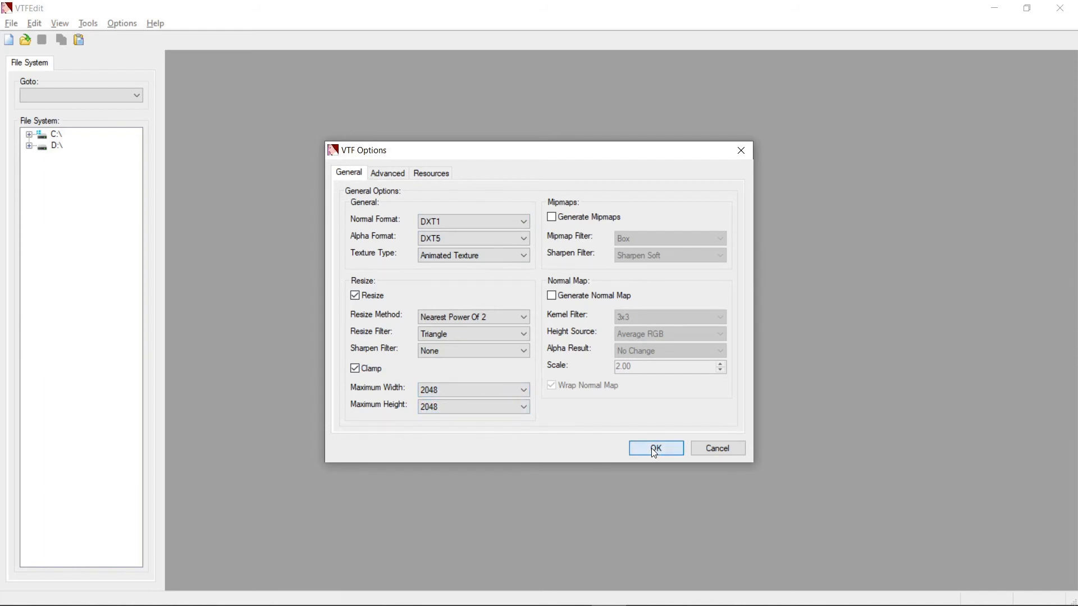
Accept the VTF Options to create the untitled UV sheet texture and check the View menu
click(655, 448)
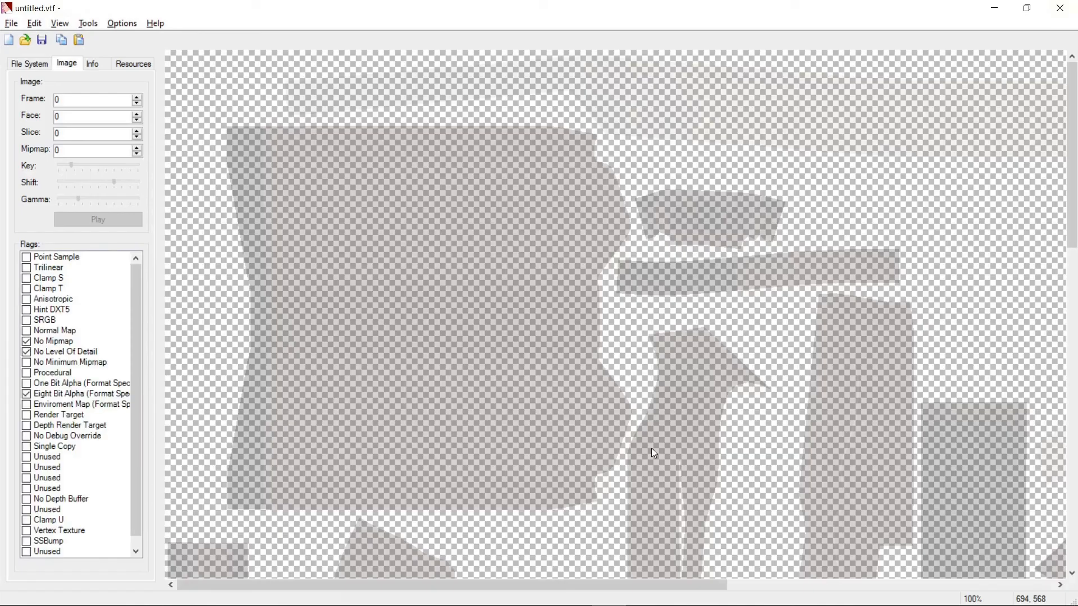
mouse_move(524, 318)
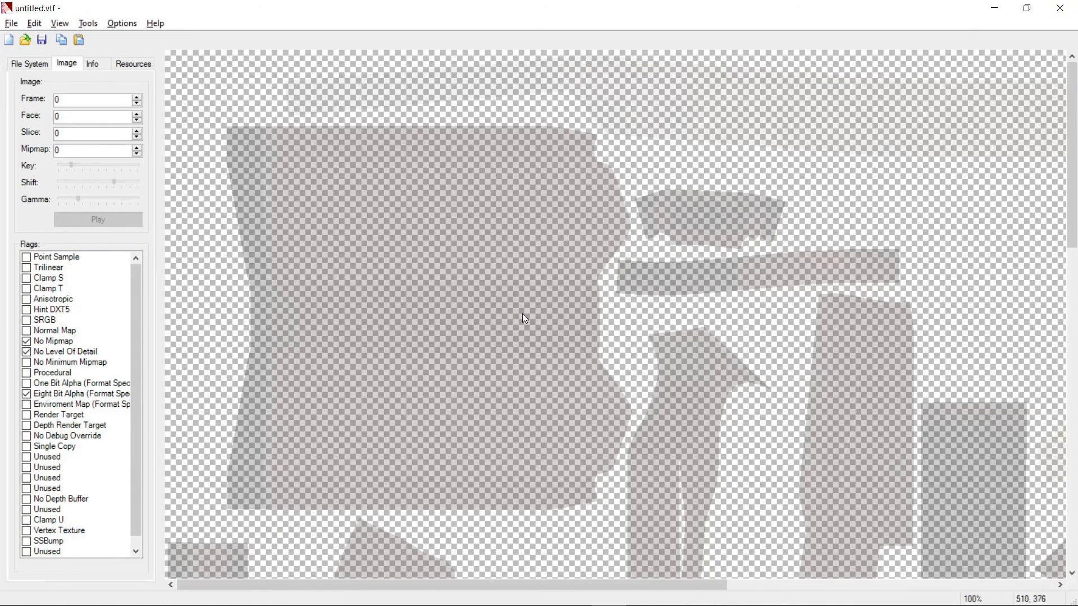
mouse_move(224, 104)
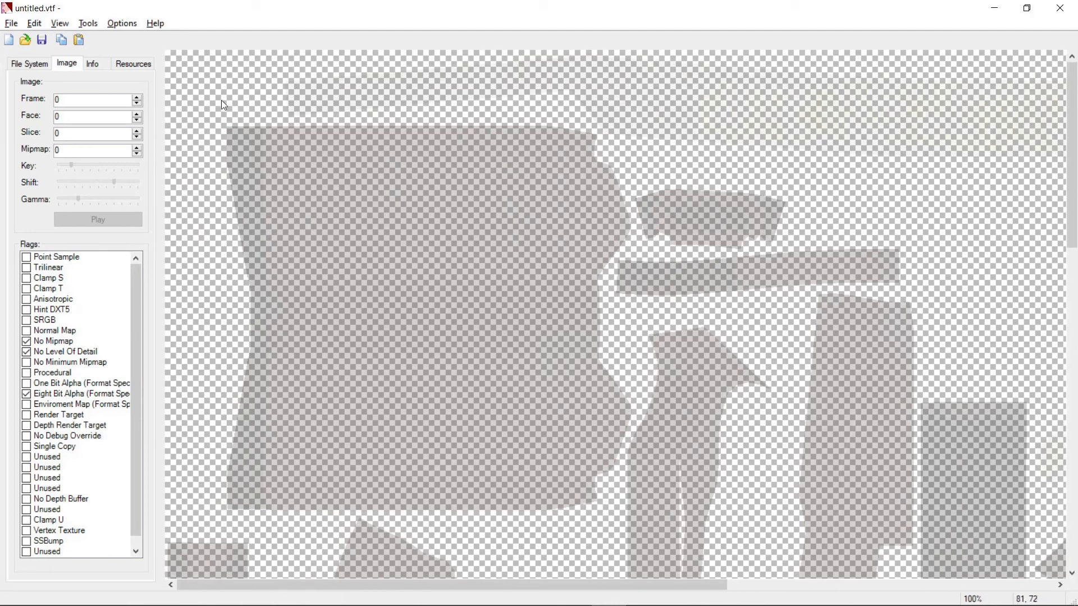
click(59, 23)
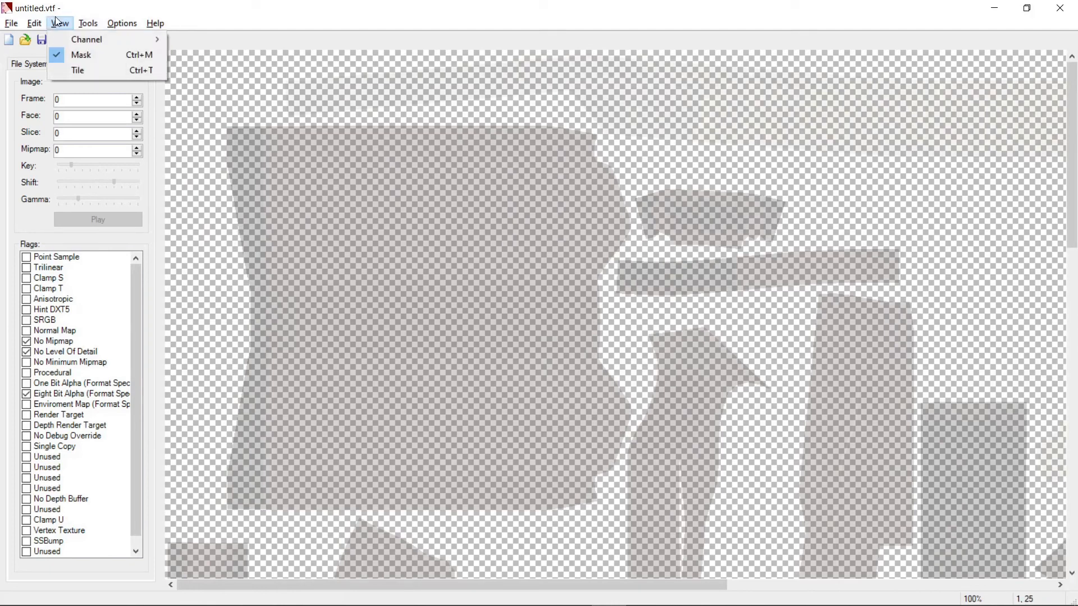
click(80, 55)
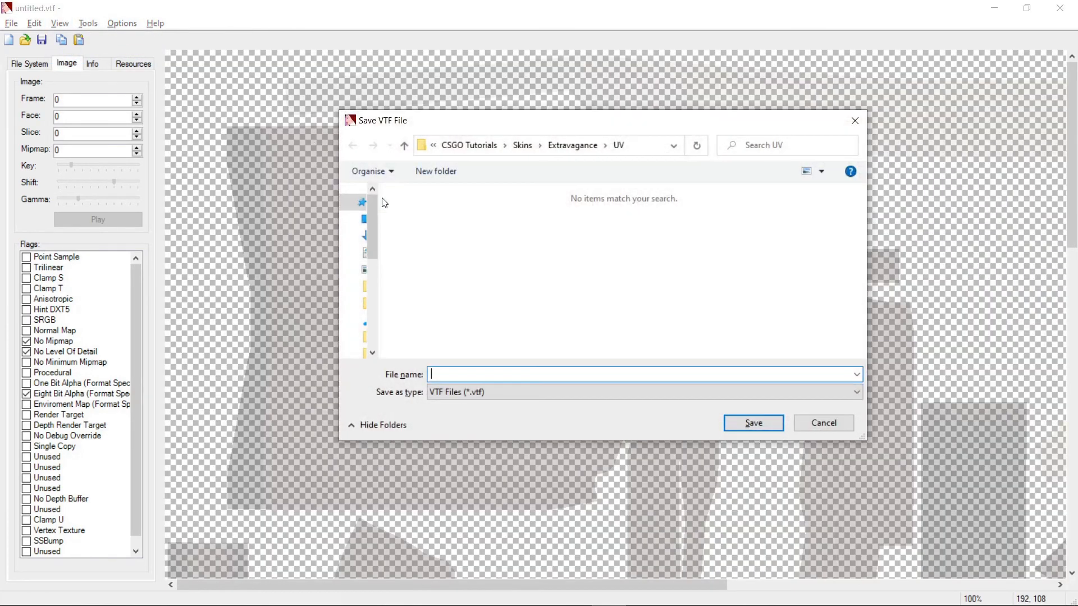
Save the texture as uv_sheet.vtf in the UV folder
text(uv_)
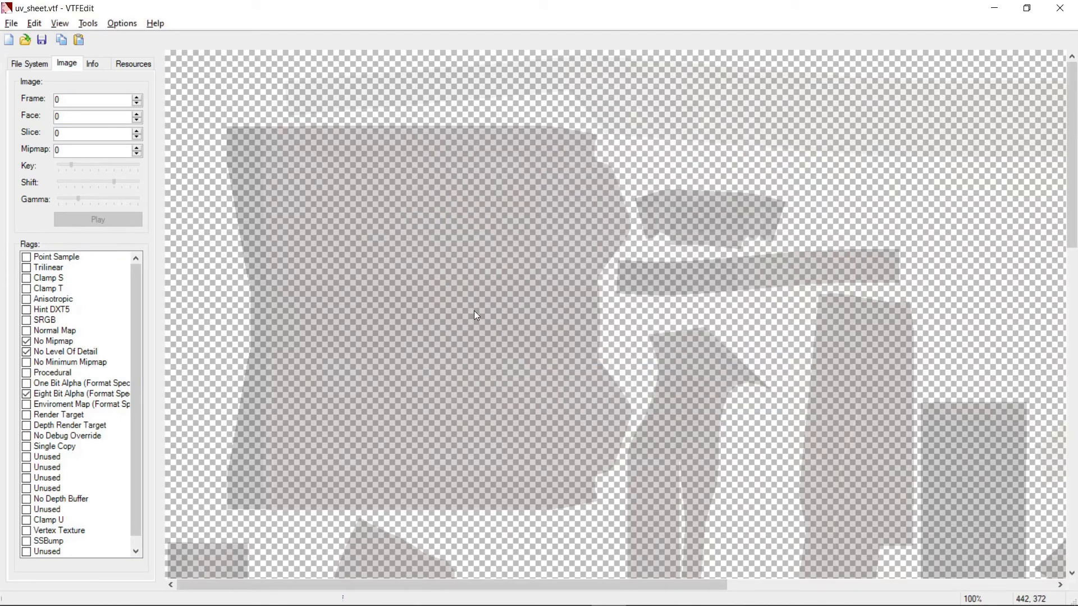
mouse_move(22, 10)
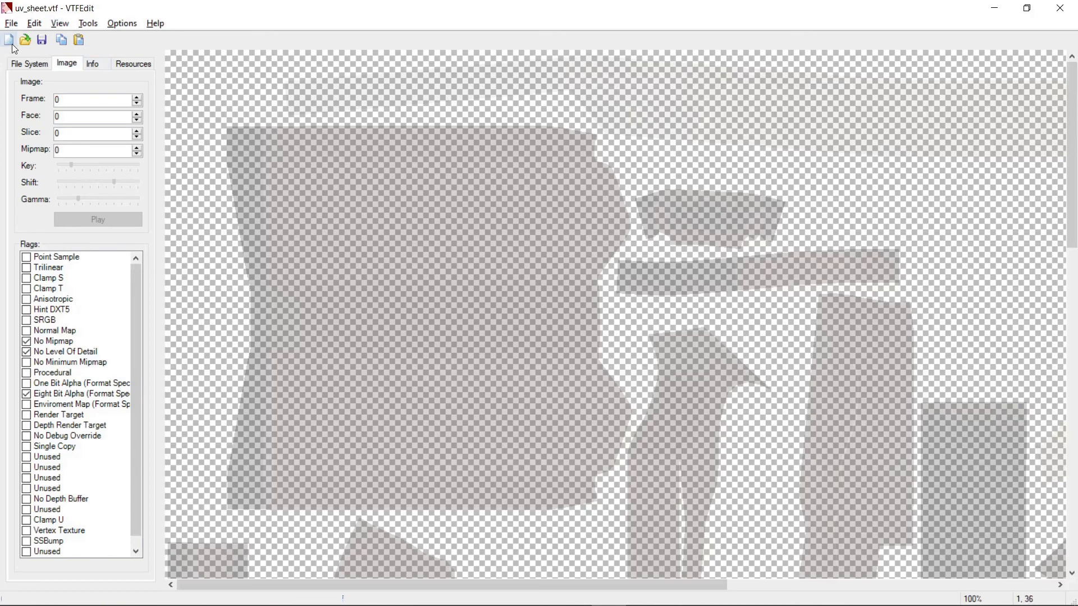
Import normal.tga and accept the same VTF Options to create a new texture
click(9, 39)
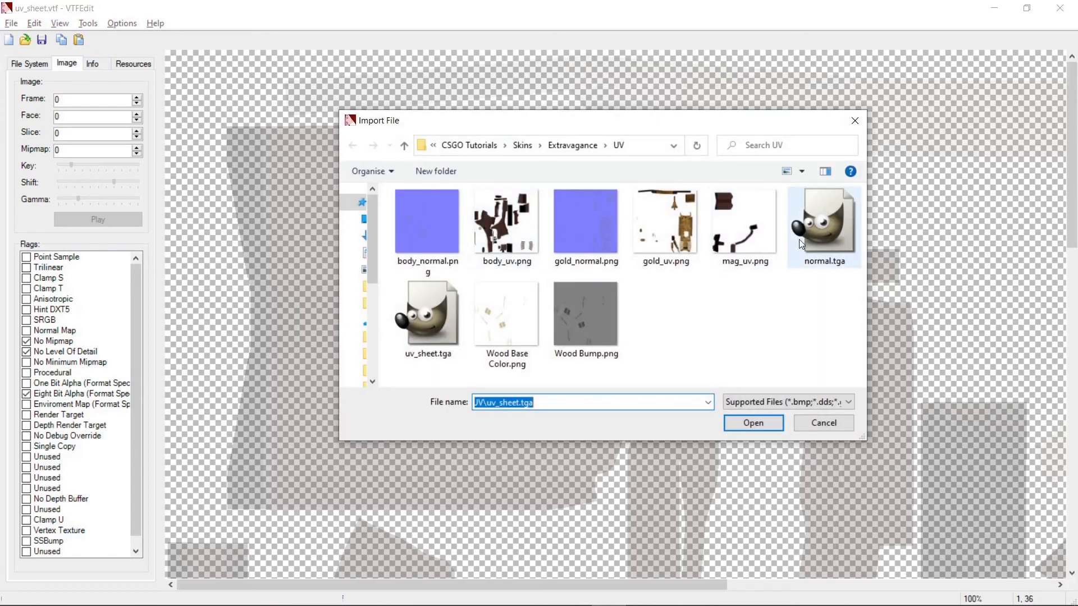
click(753, 423)
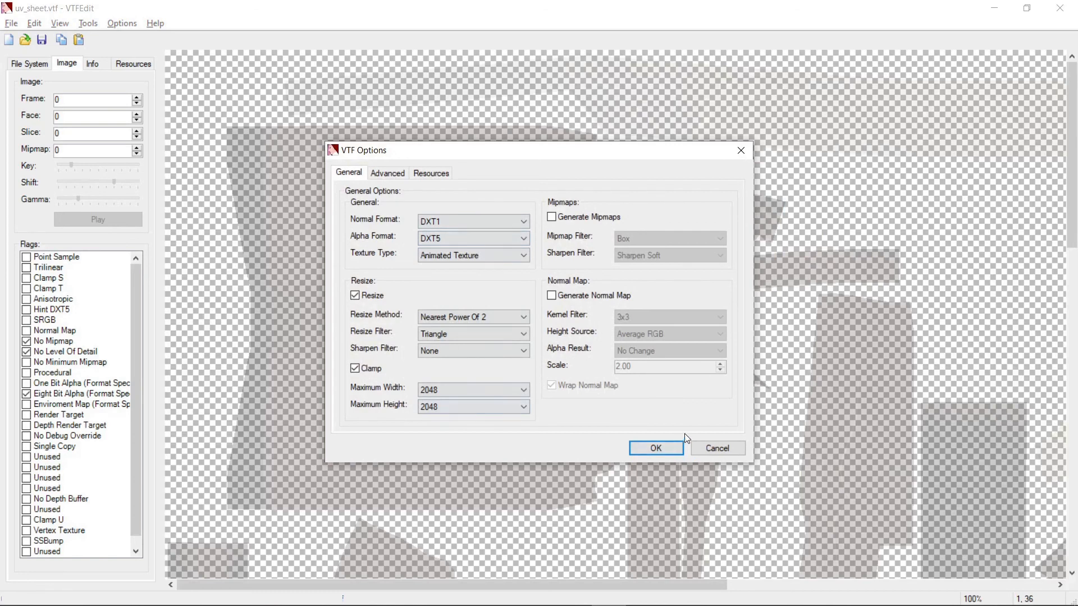
click(655, 448)
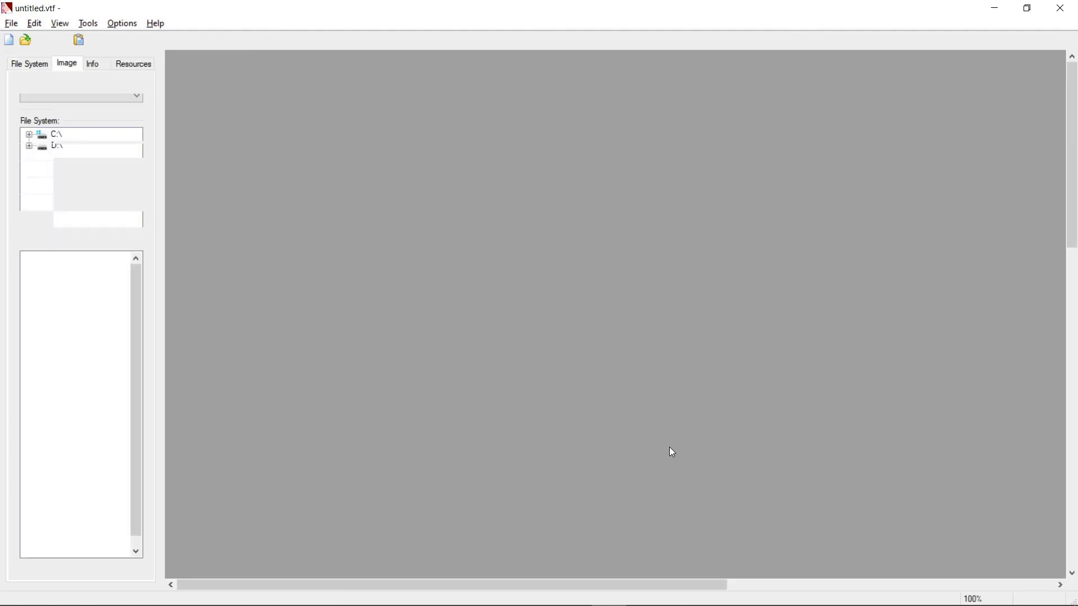
Save the converted normal map as normal.vtf next to uv_sheet.vtf
click(40, 39)
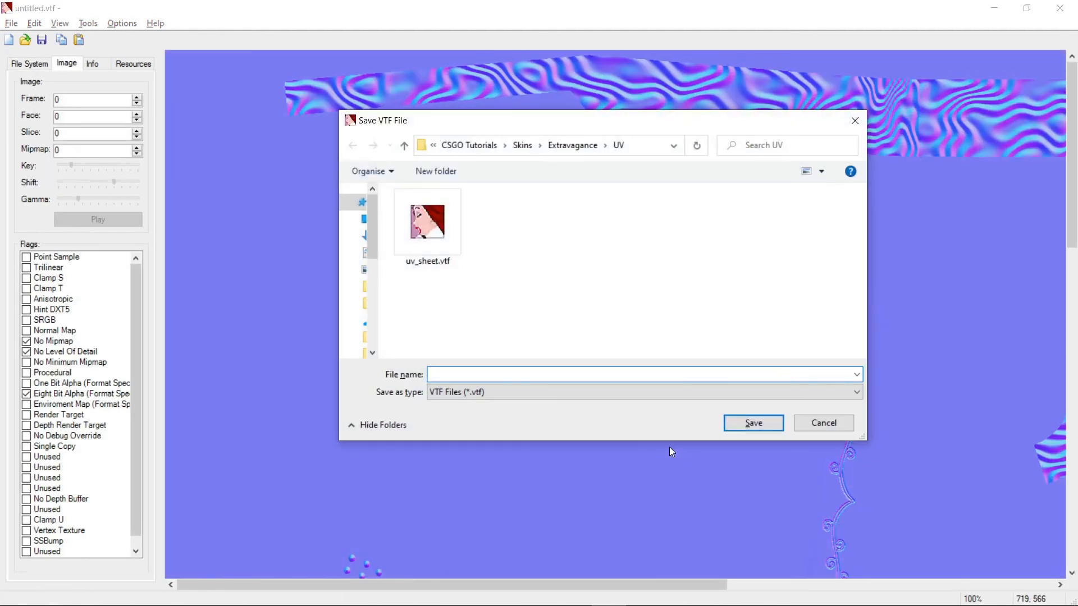
text(normal)
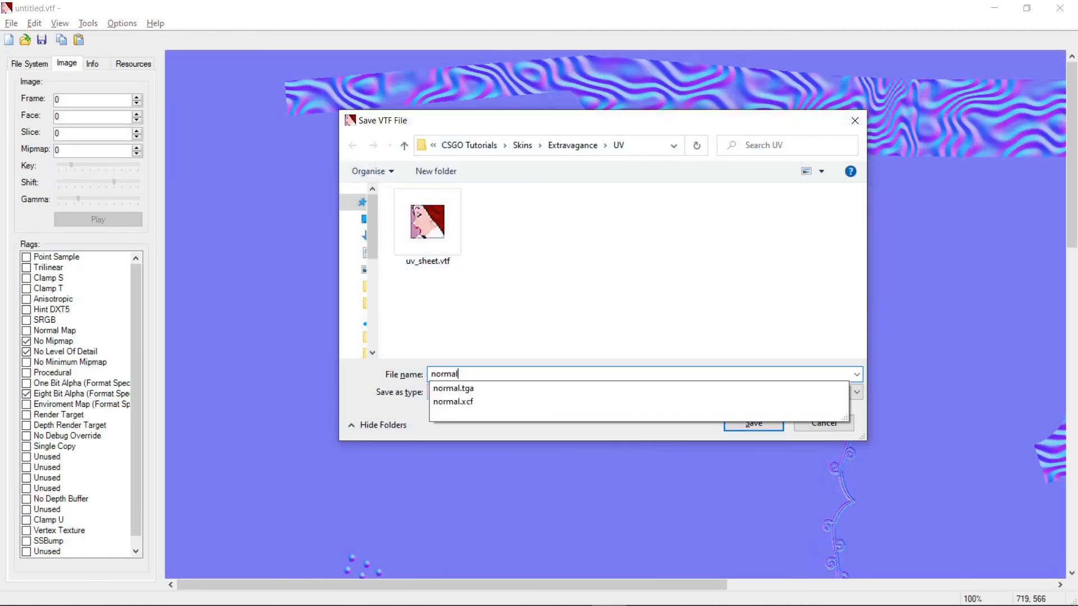
click(753, 424)
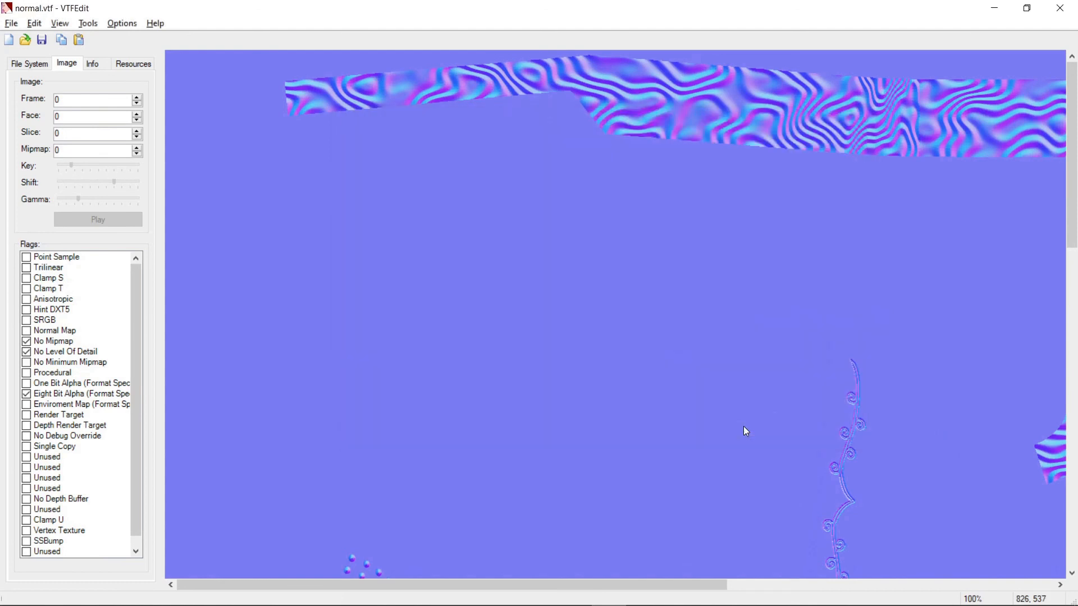